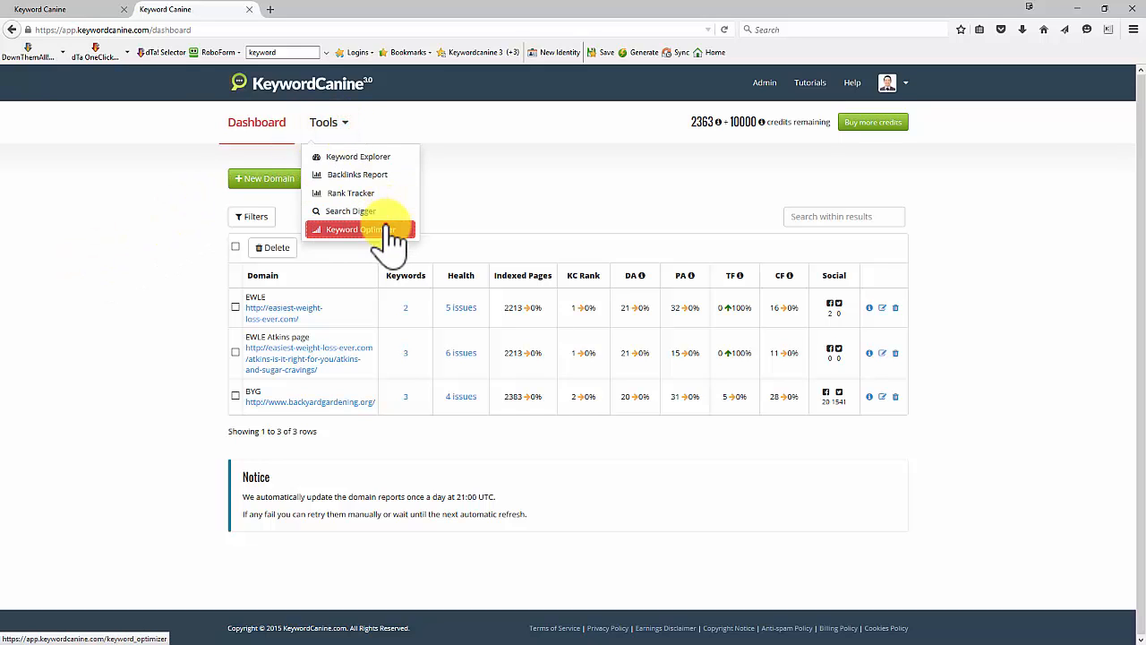
Step: Open the Keyword Optimizer tool and focus its website address field
click(357, 230)
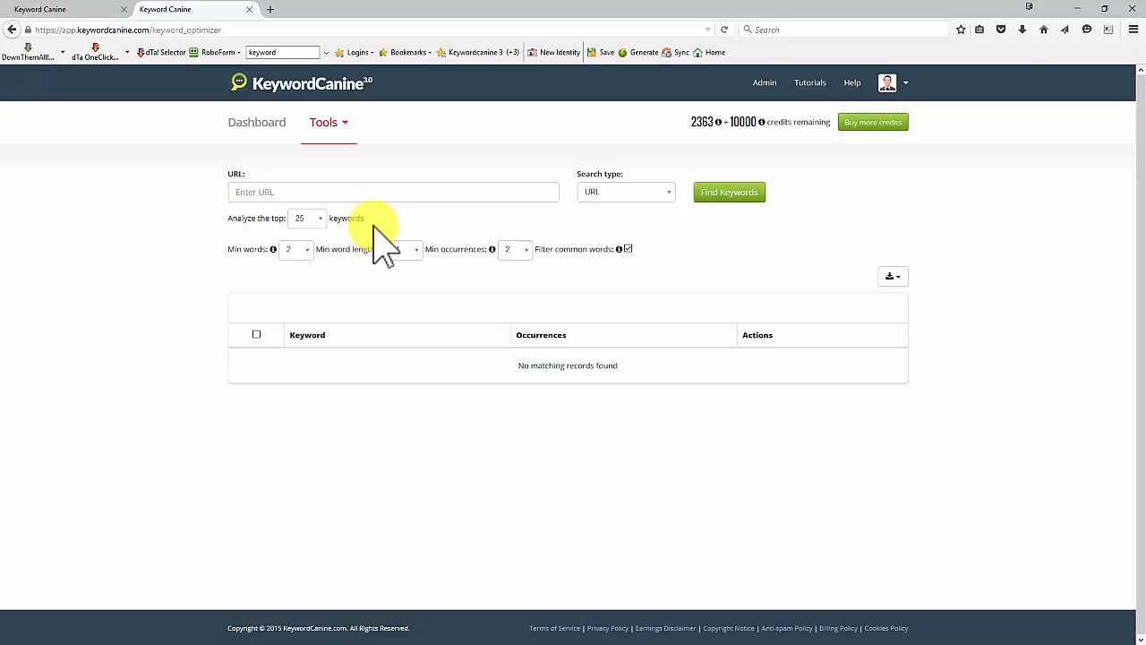
click(392, 191)
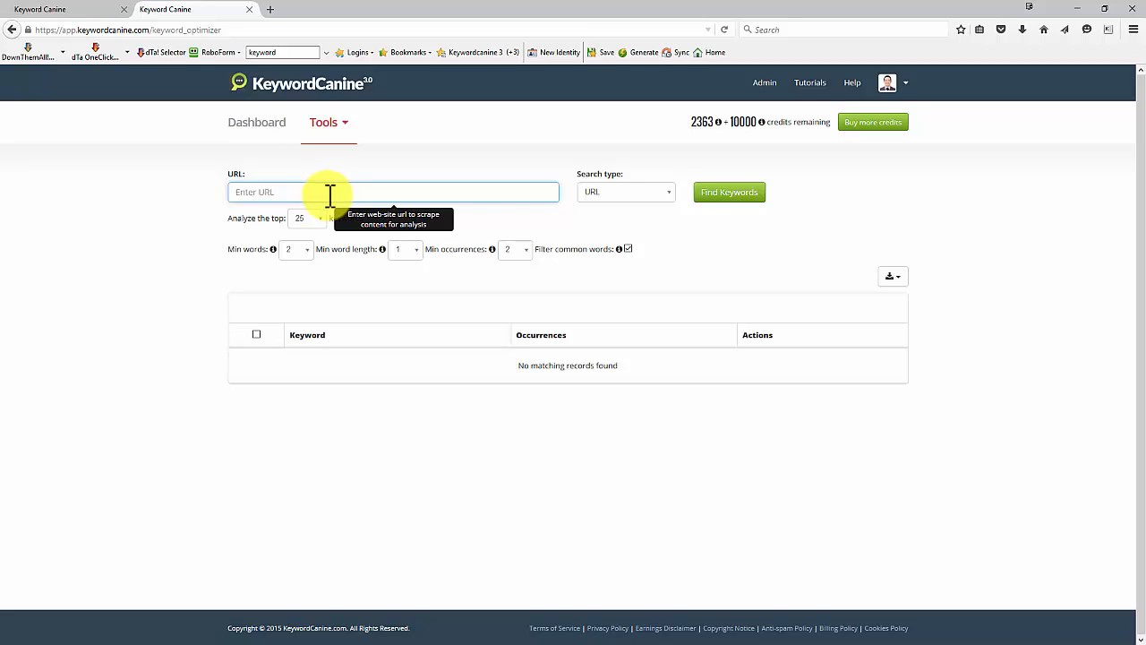
Step: Try the Text search type, then reopen the dropdown to choose Query
click(625, 190)
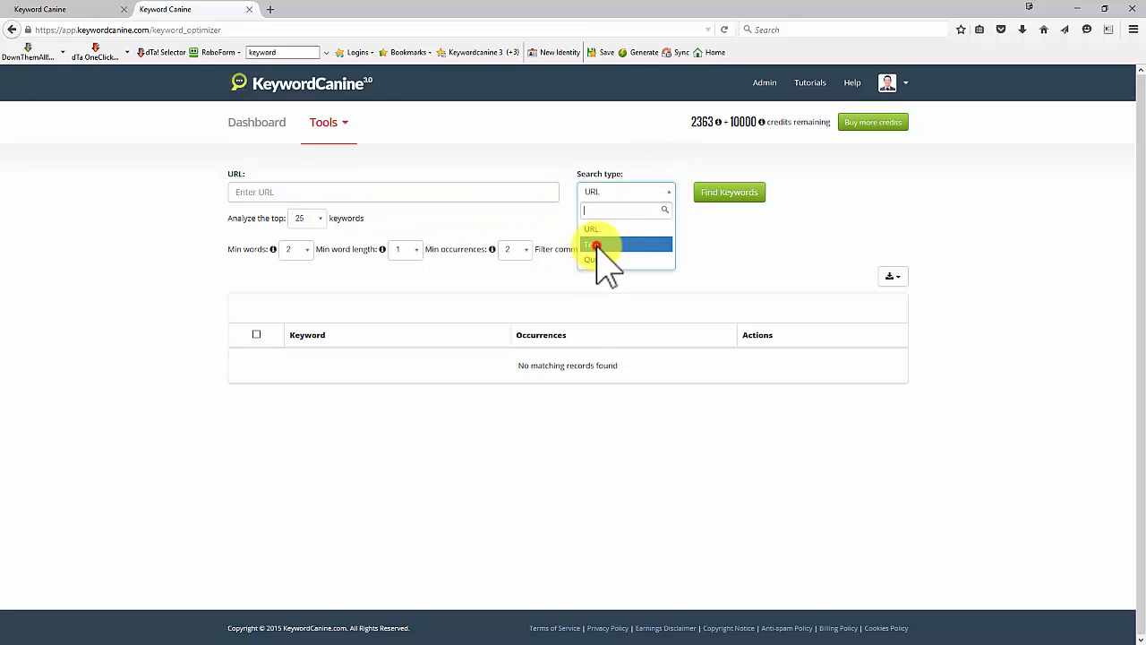
click(593, 243)
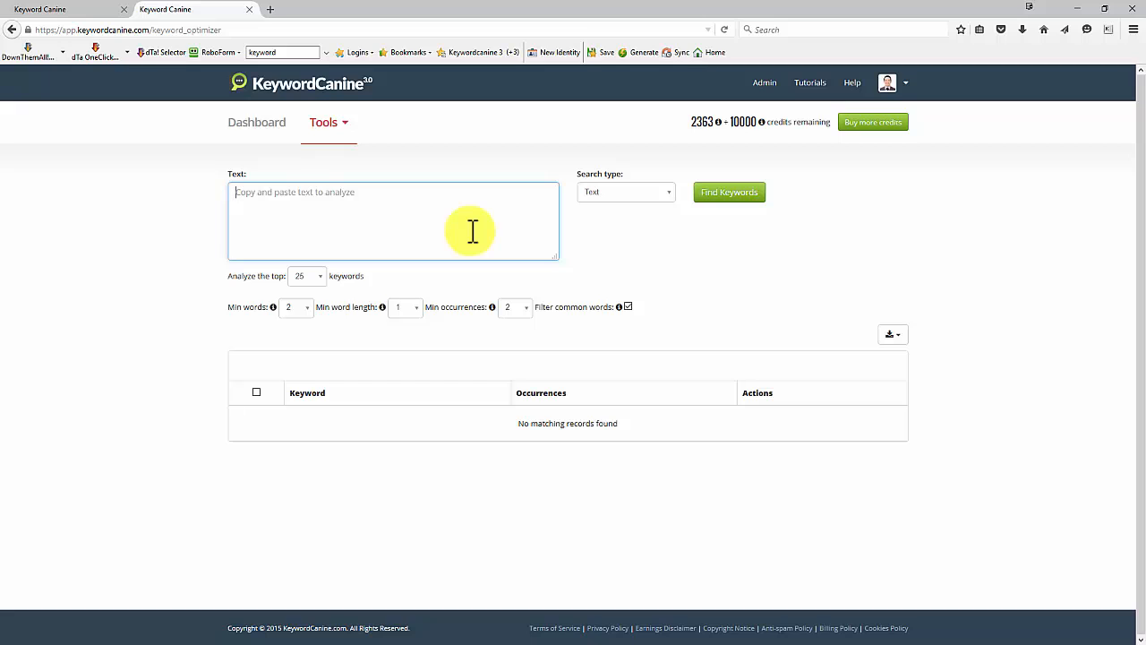
mouse_move(627, 191)
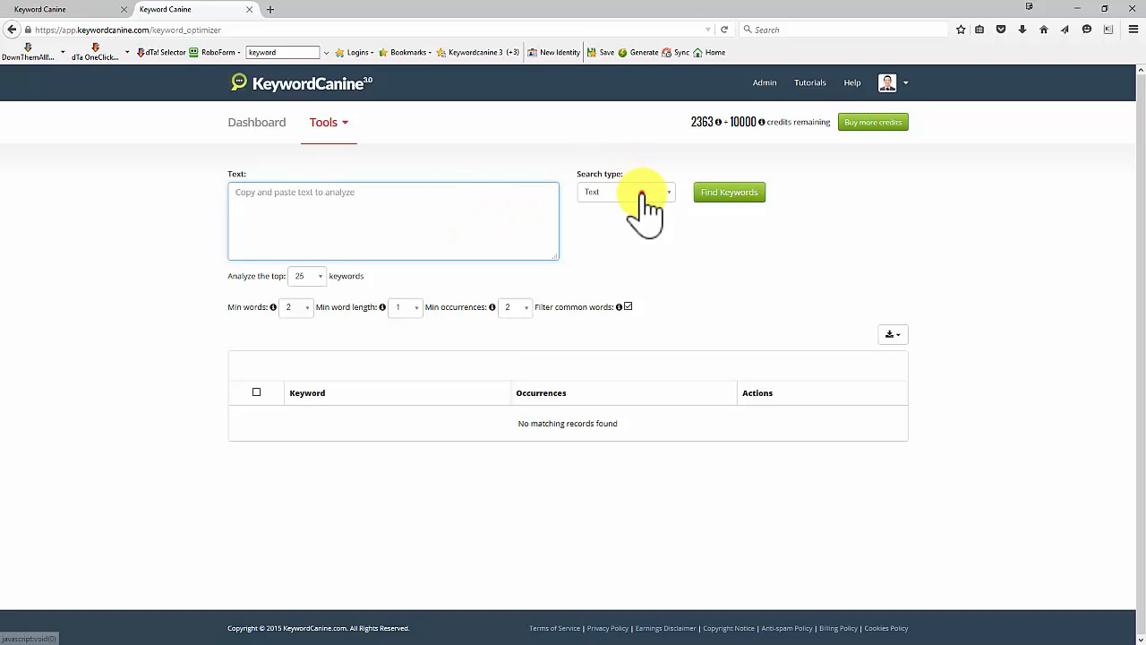
click(625, 192)
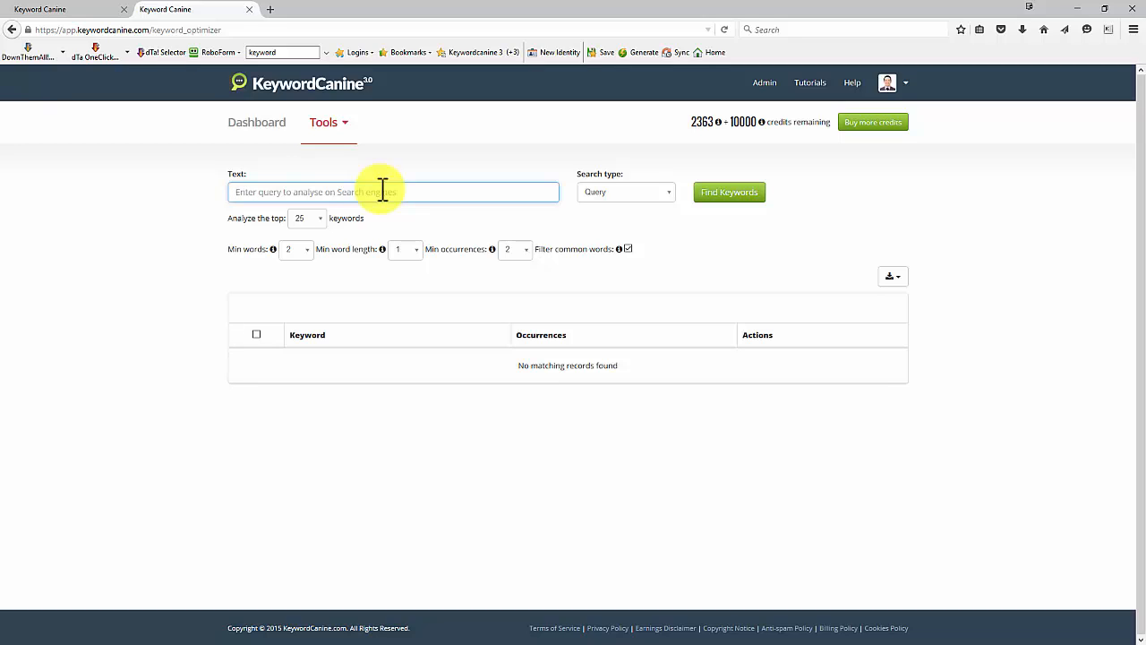
Step: Search for keywords on the query 'weight loss'
text(weight loss)
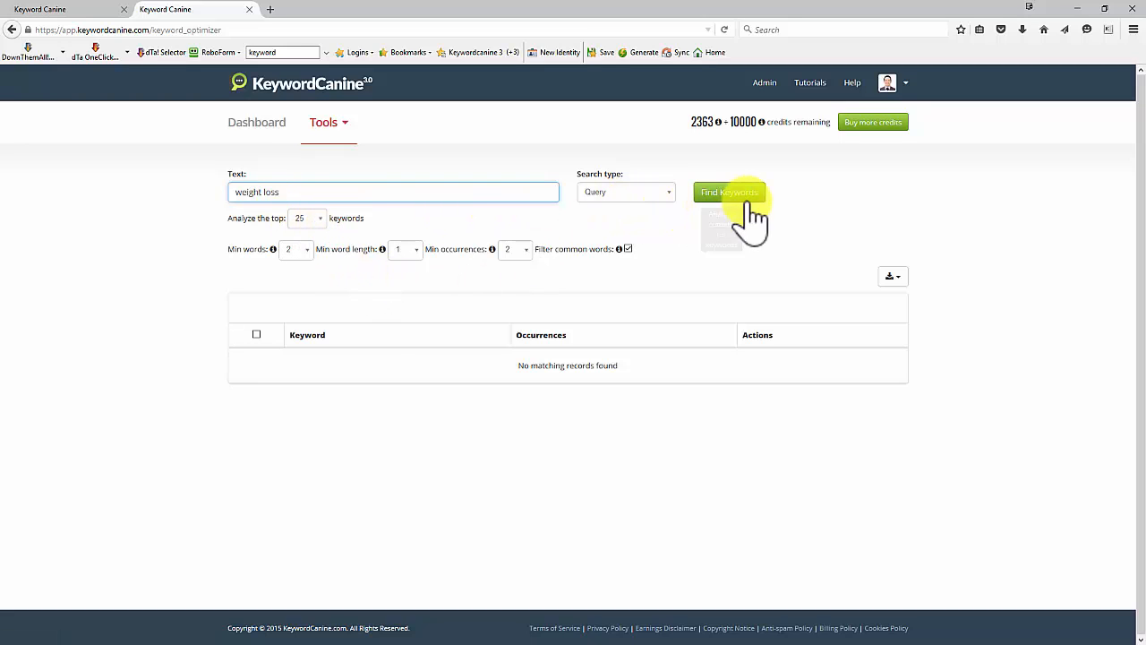
click(730, 191)
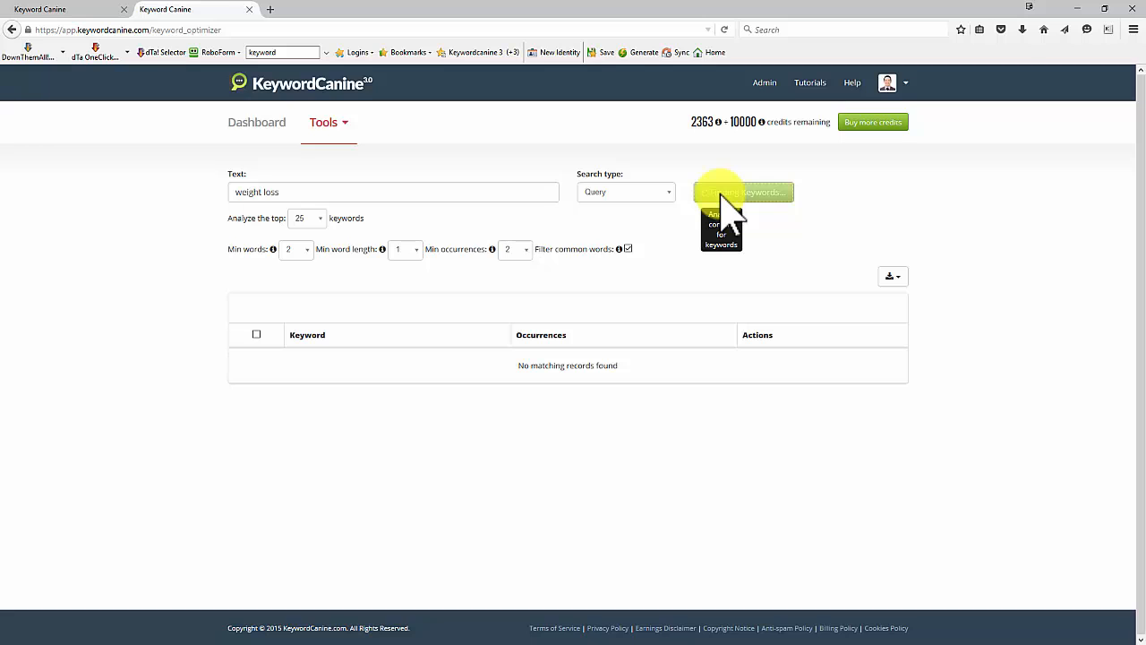
click(728, 191)
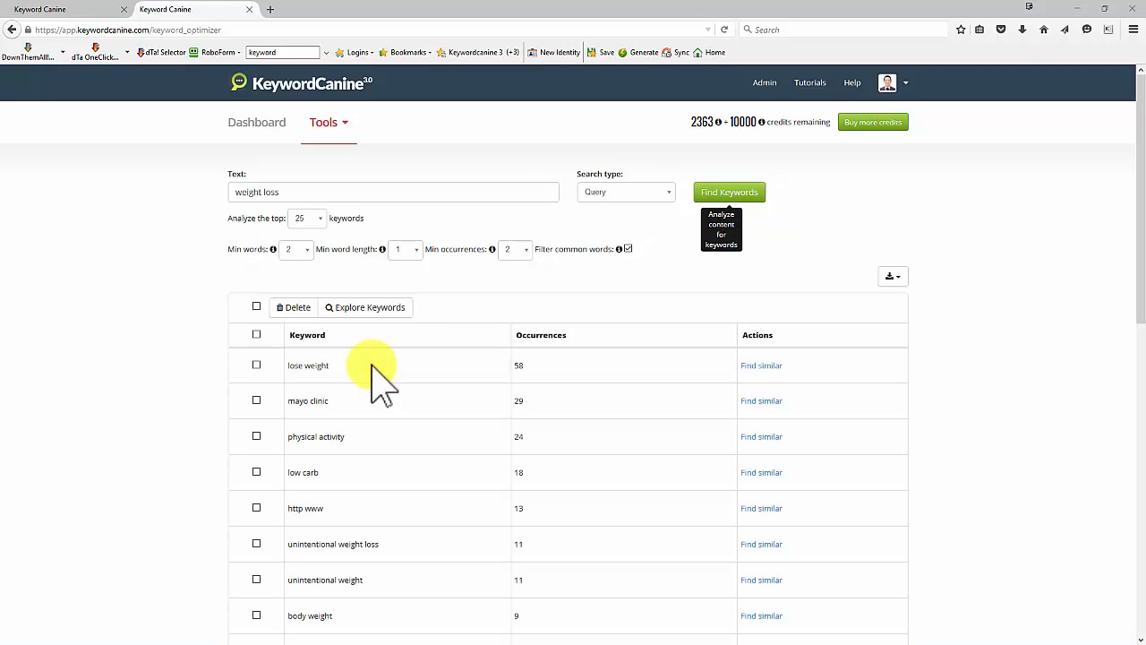
scroll(down, 3)
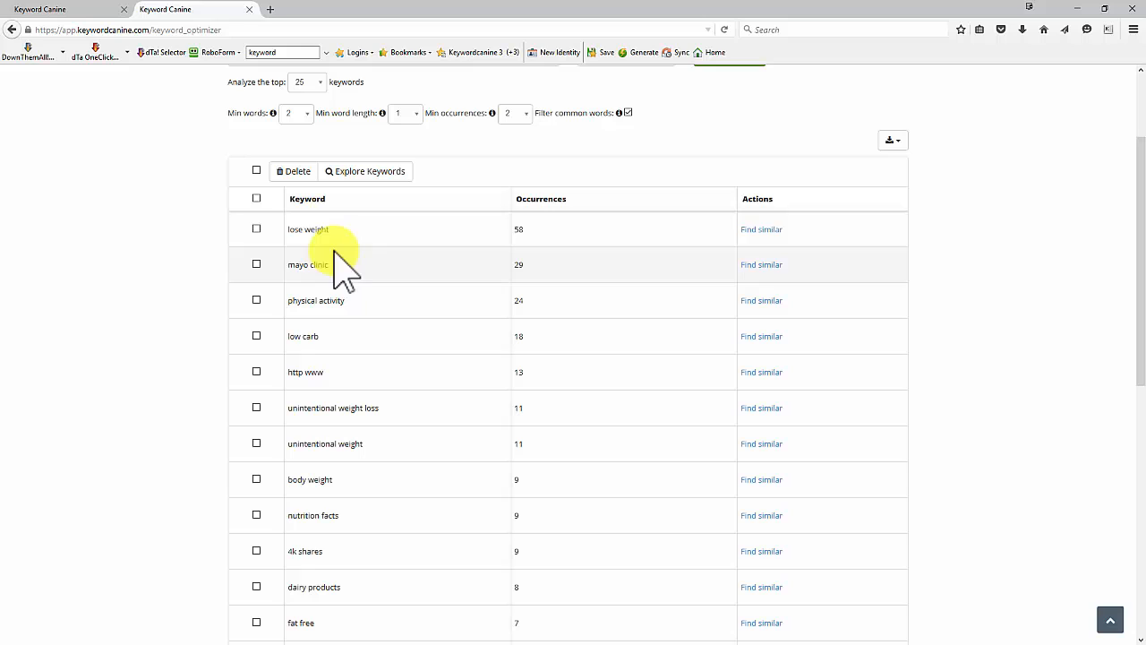
mouse_move(314, 296)
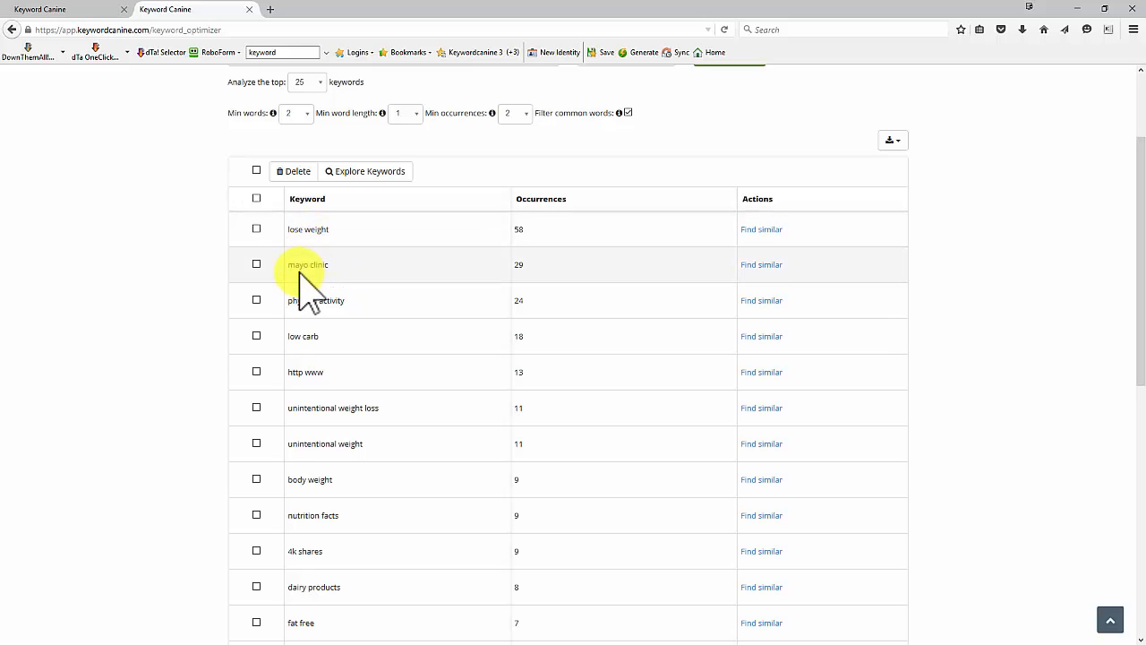
double_click(299, 300)
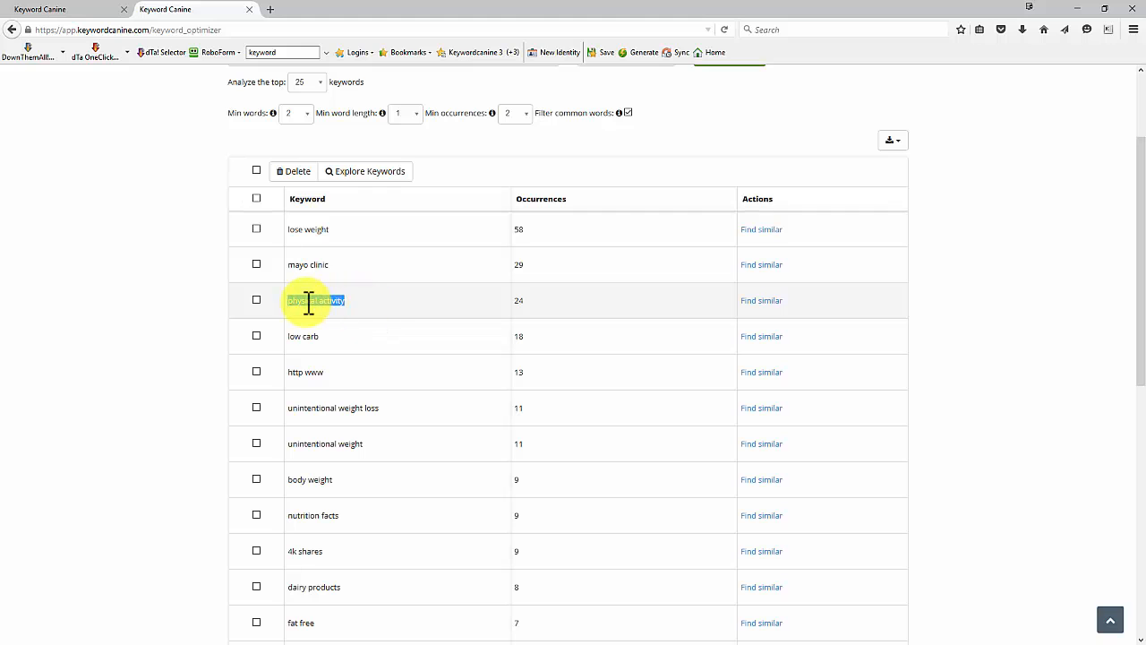
scroll(down, 3)
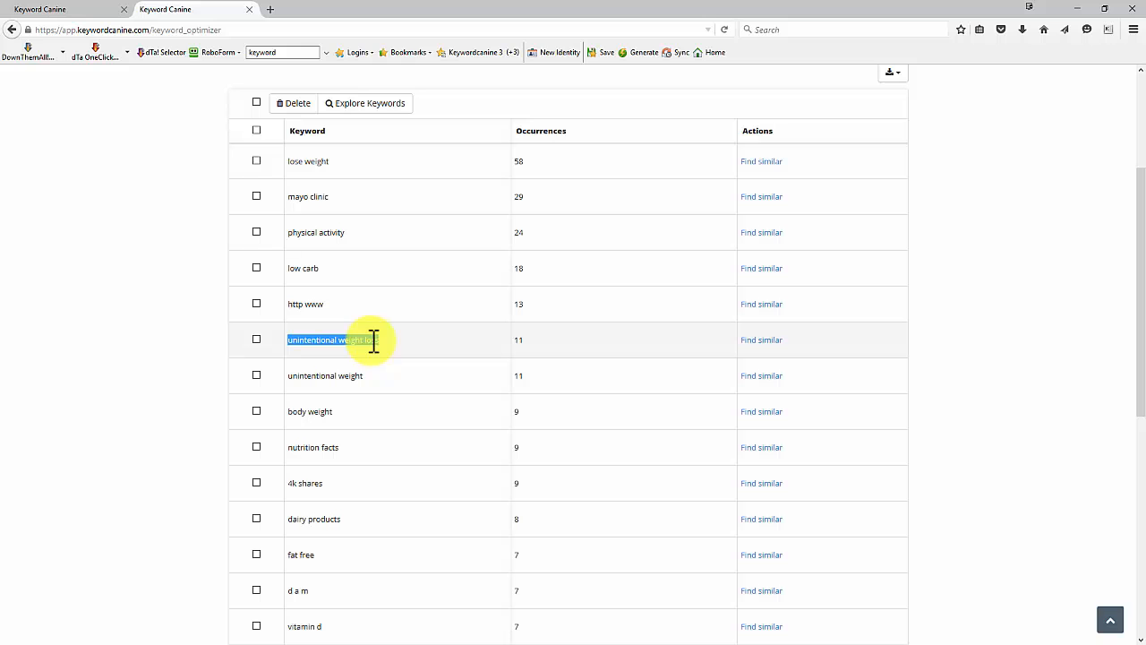
scroll(down, 3)
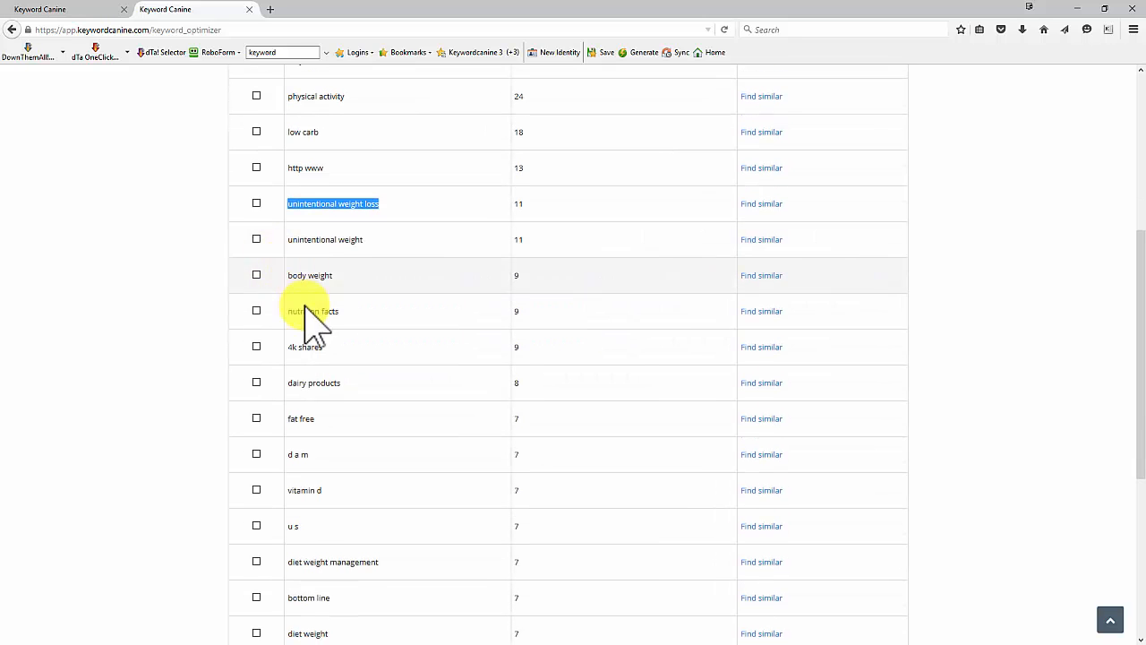
scroll(down, 3)
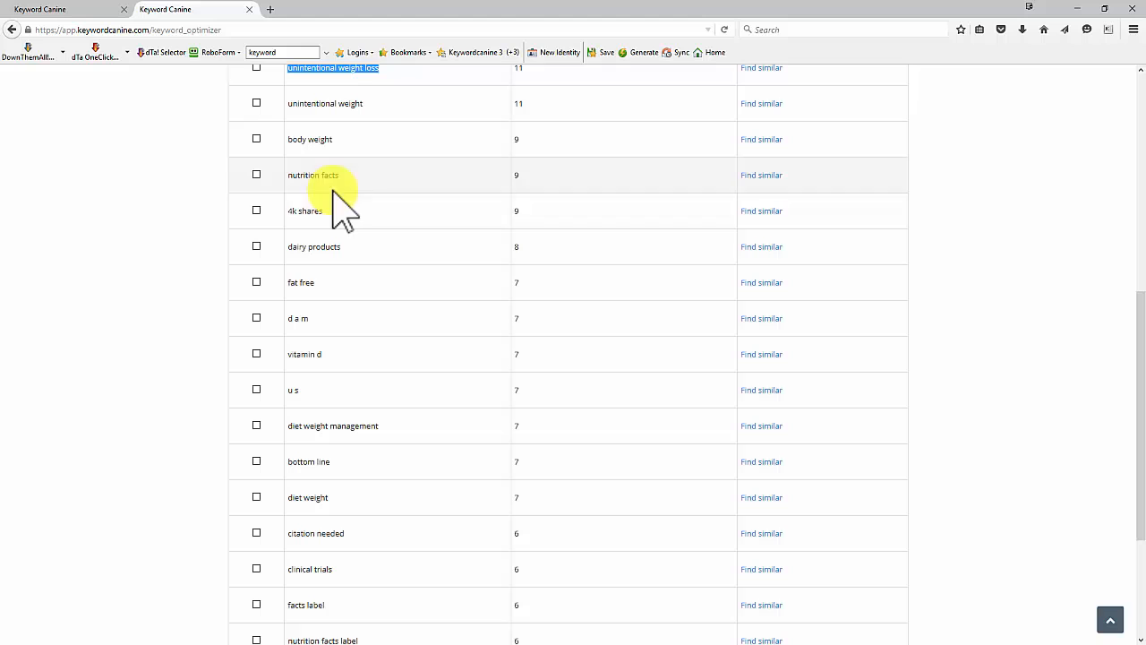
scroll(down, 3)
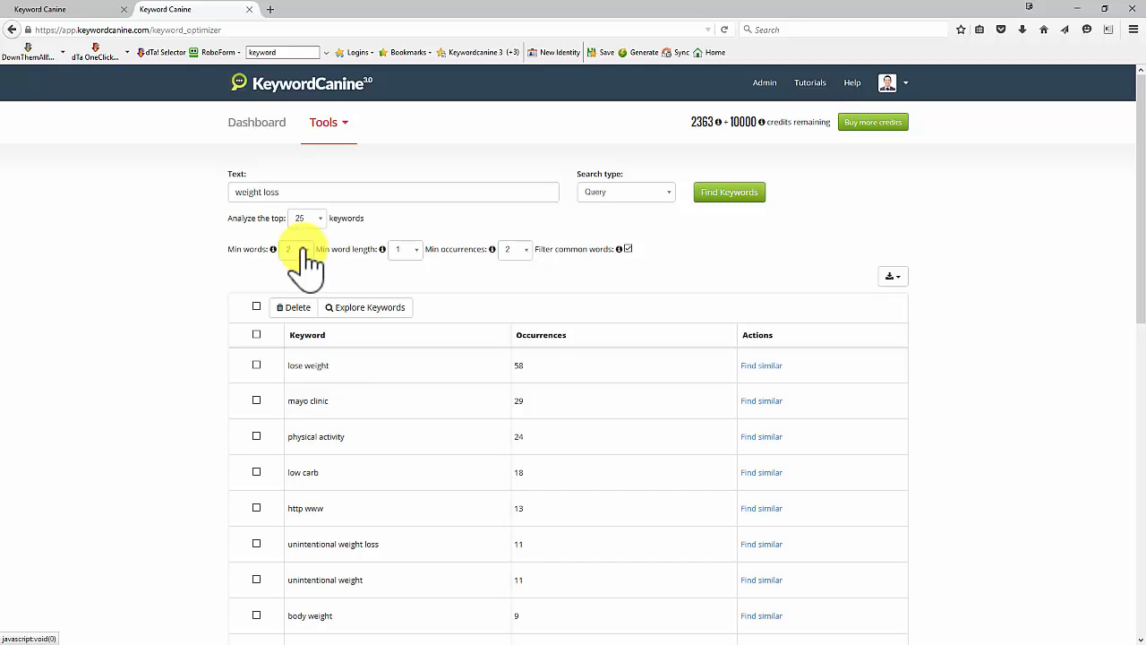
click(296, 249)
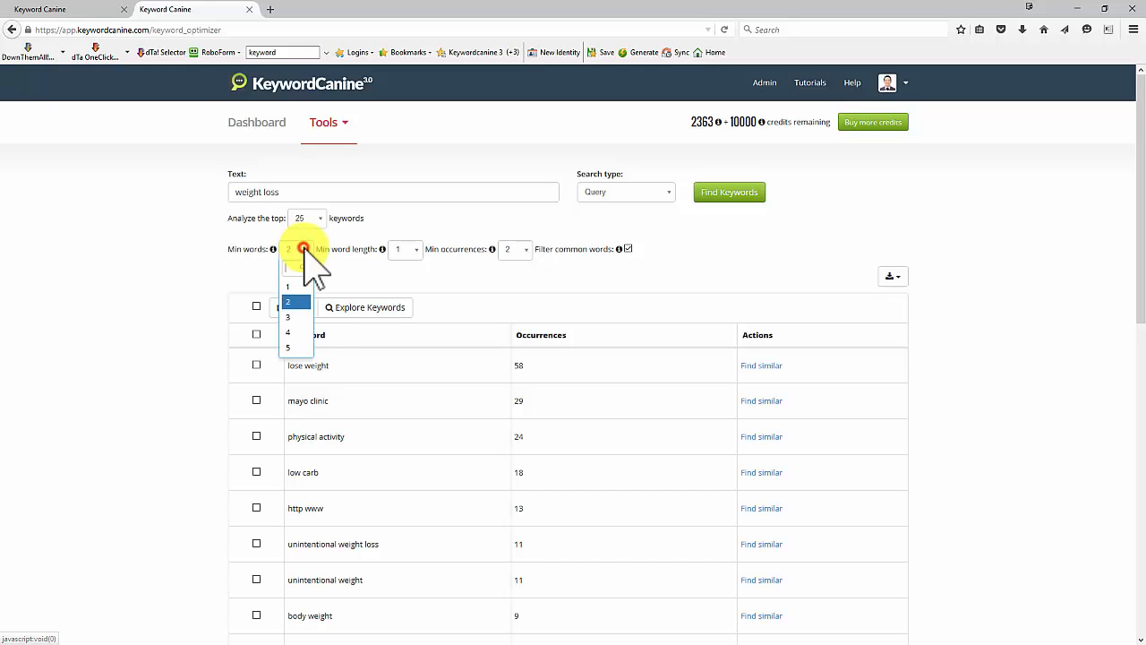
click(295, 300)
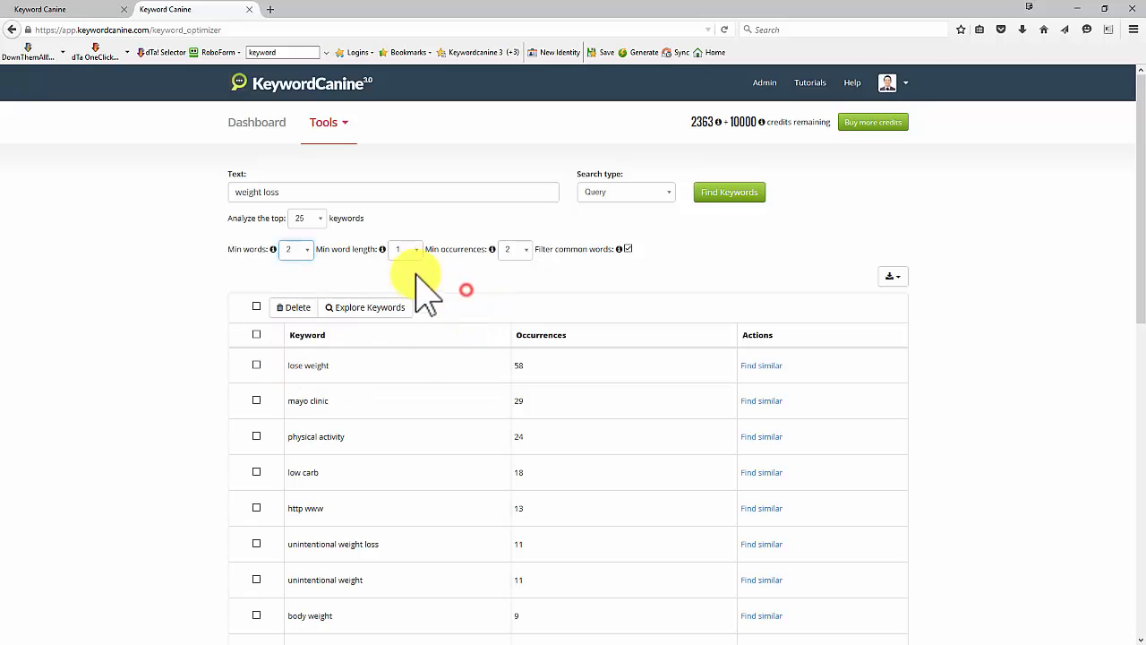
click(405, 249)
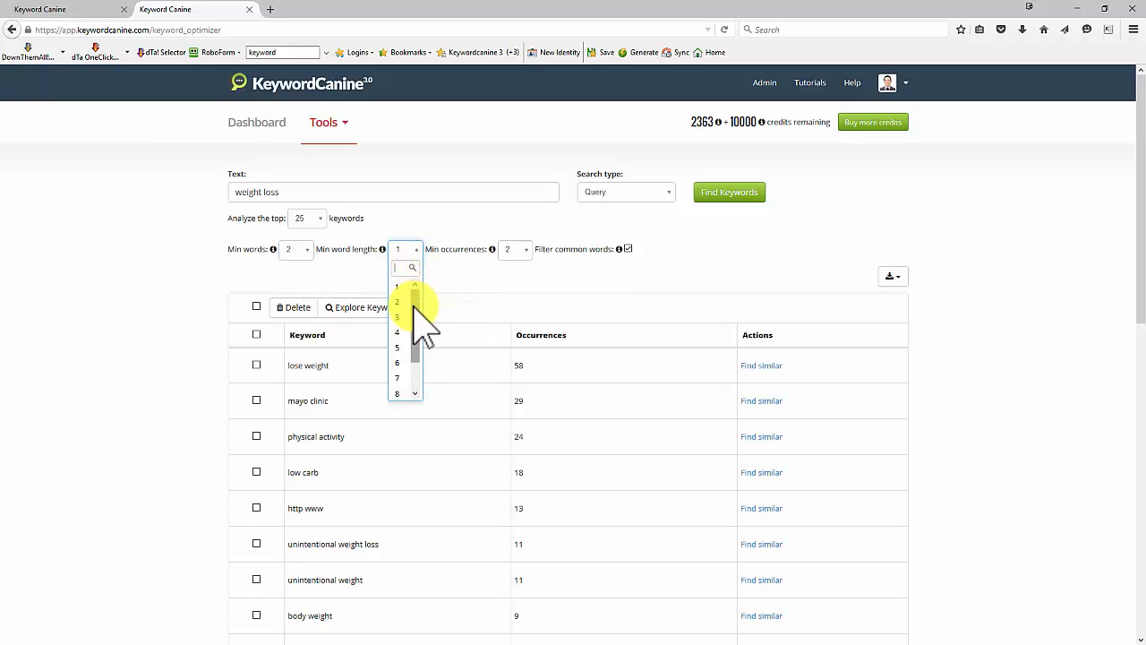
mouse_move(528, 296)
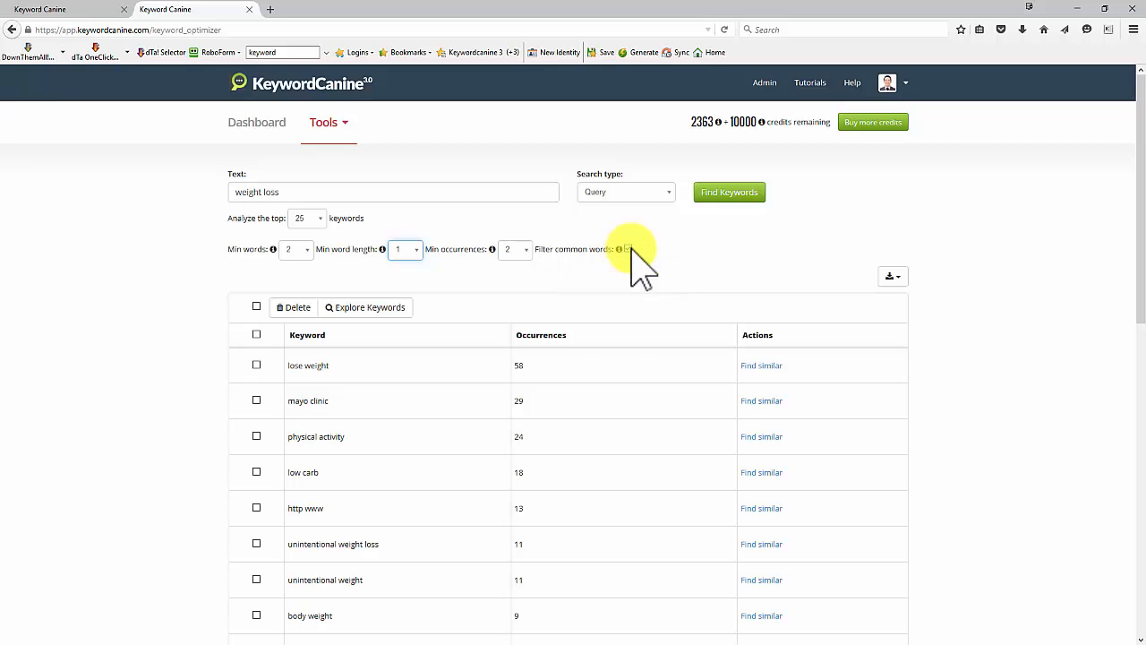
click(628, 249)
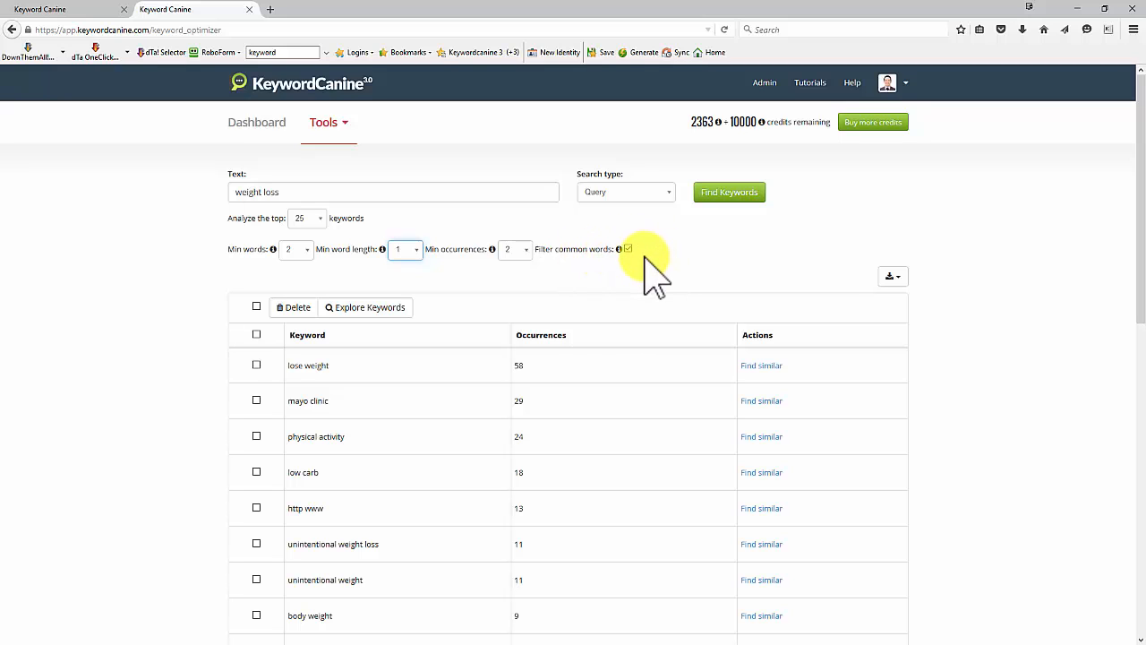
scroll(down, 3)
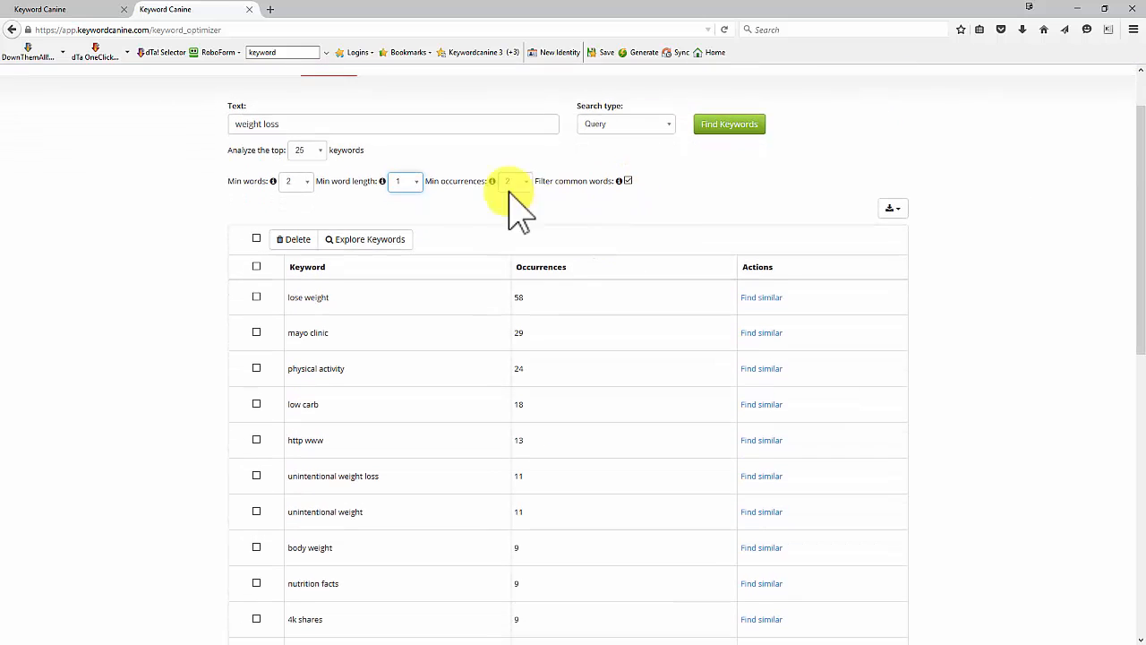
click(526, 178)
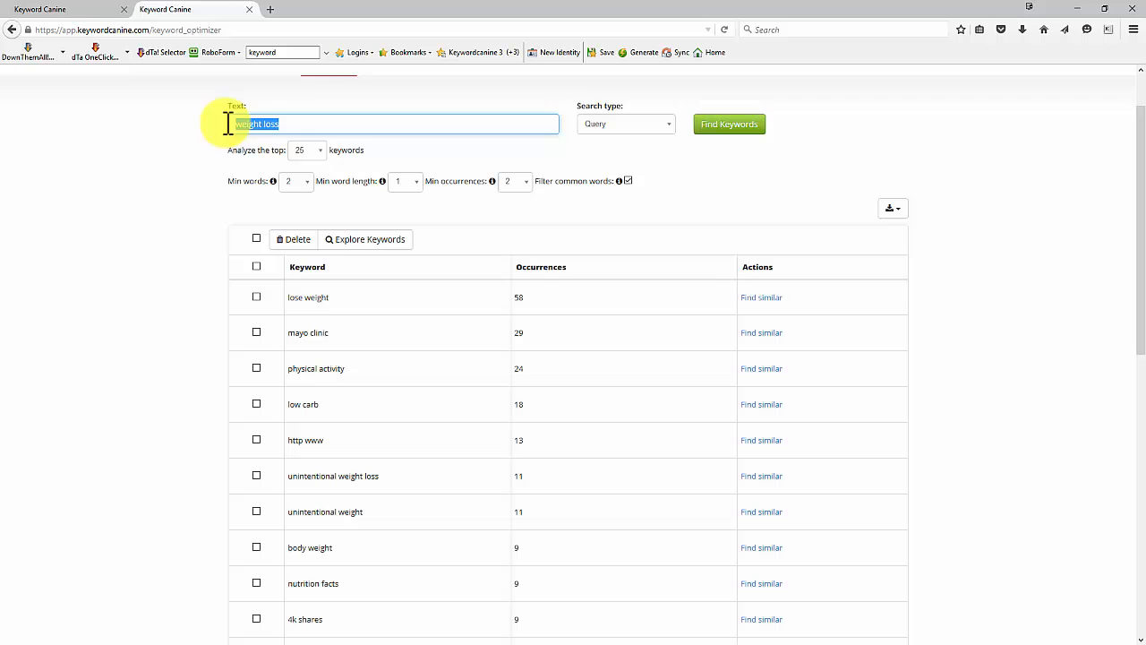
mouse_move(349, 305)
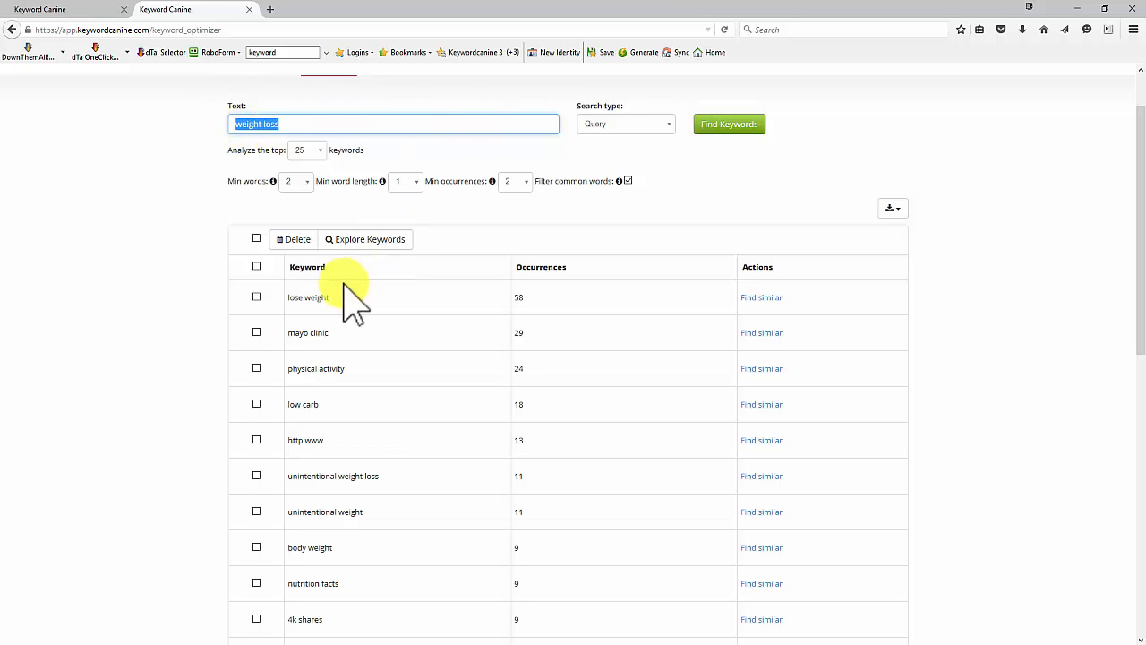
scroll(down, 3)
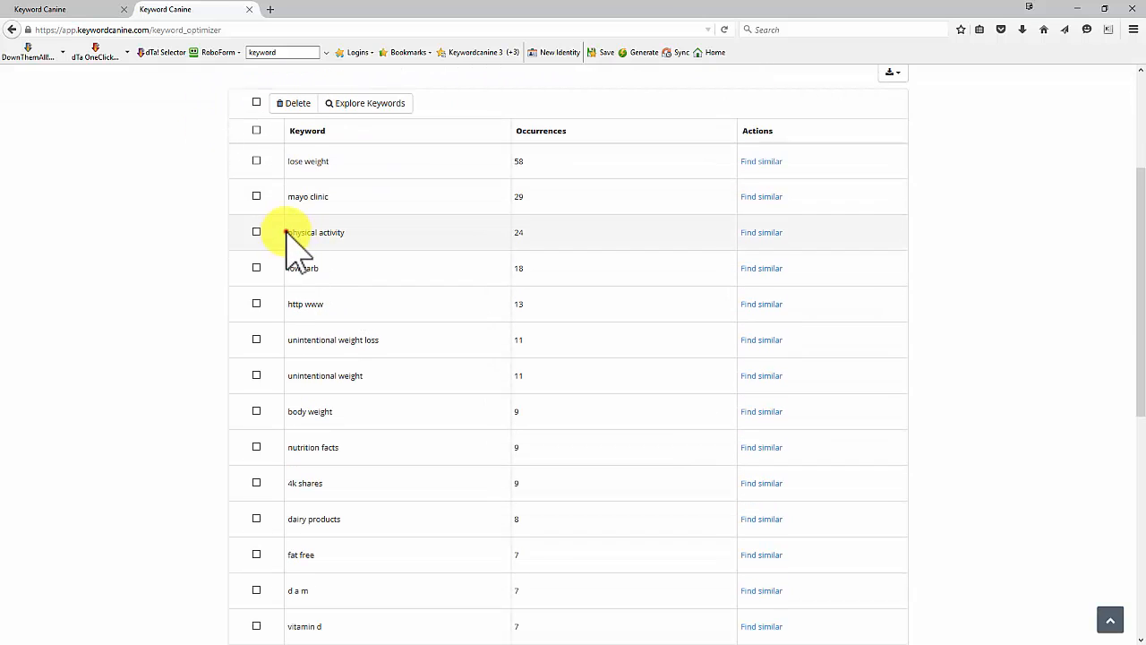
double_click(315, 231)
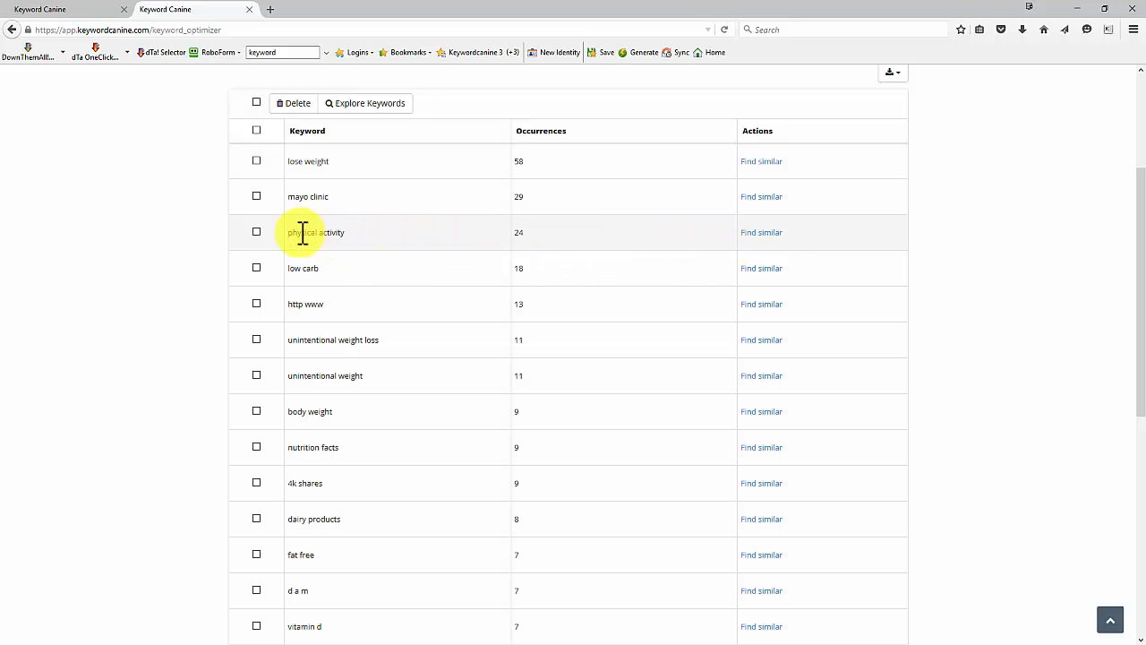
click(762, 231)
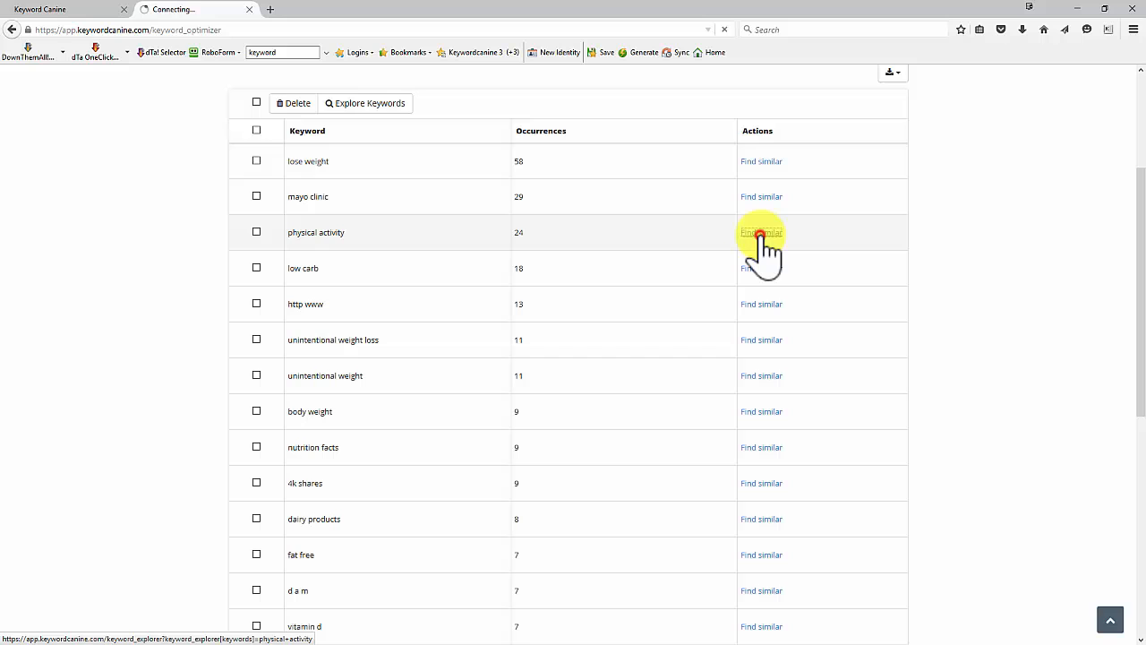
click(761, 233)
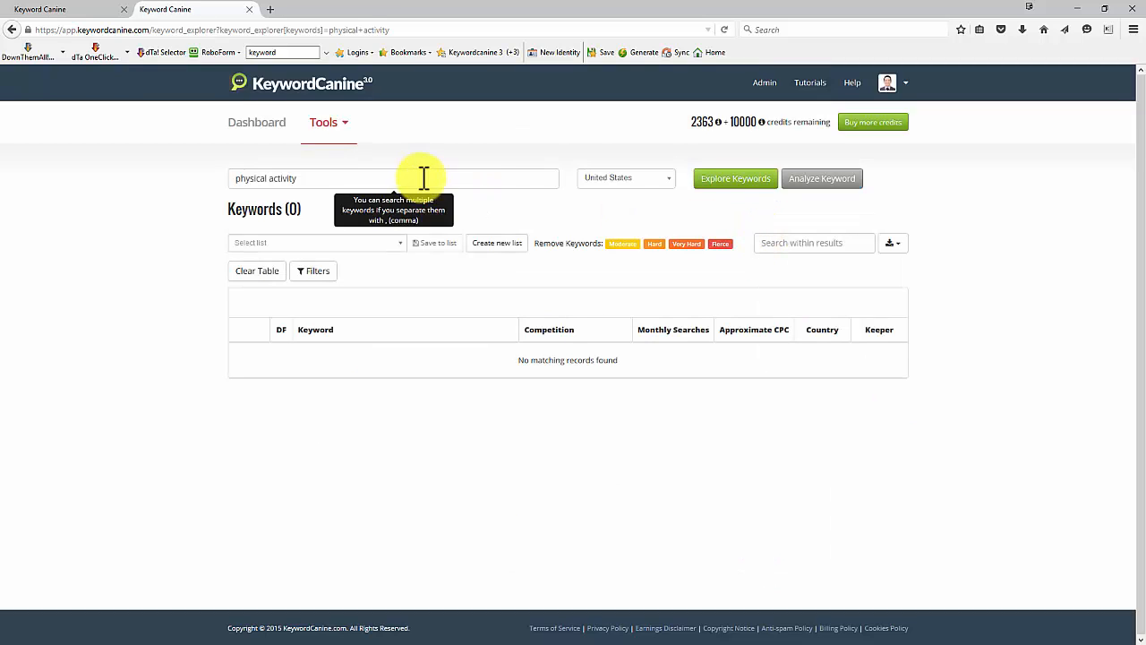
mouse_move(210, 174)
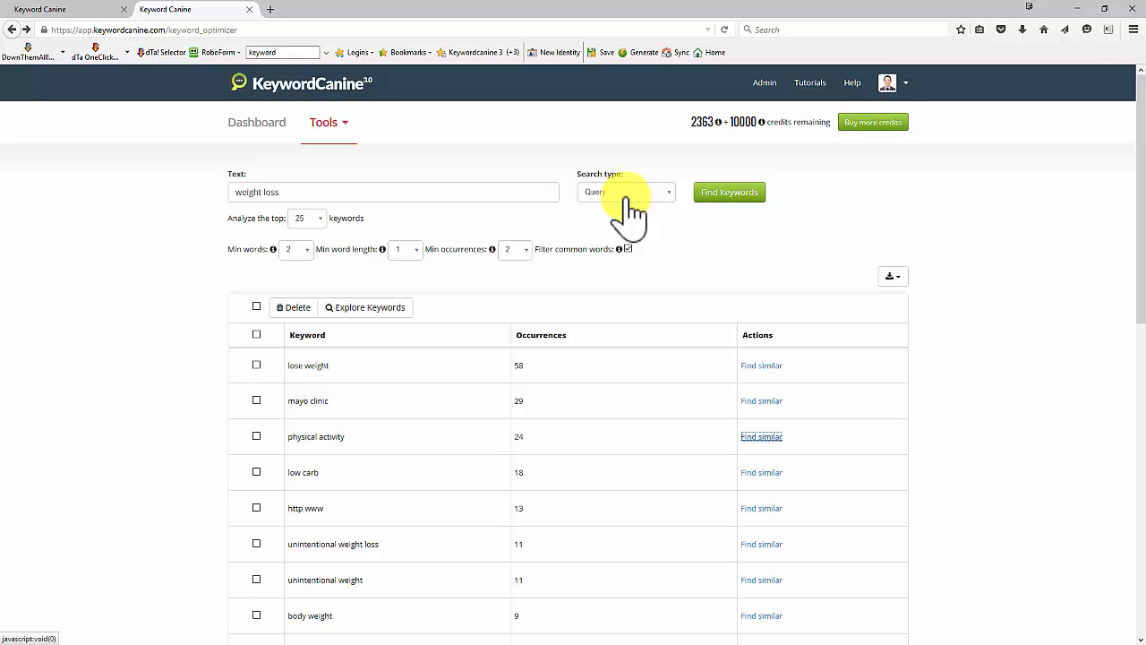
Step: Set the search type to URL and open mayoclinic.org from Google results
click(624, 192)
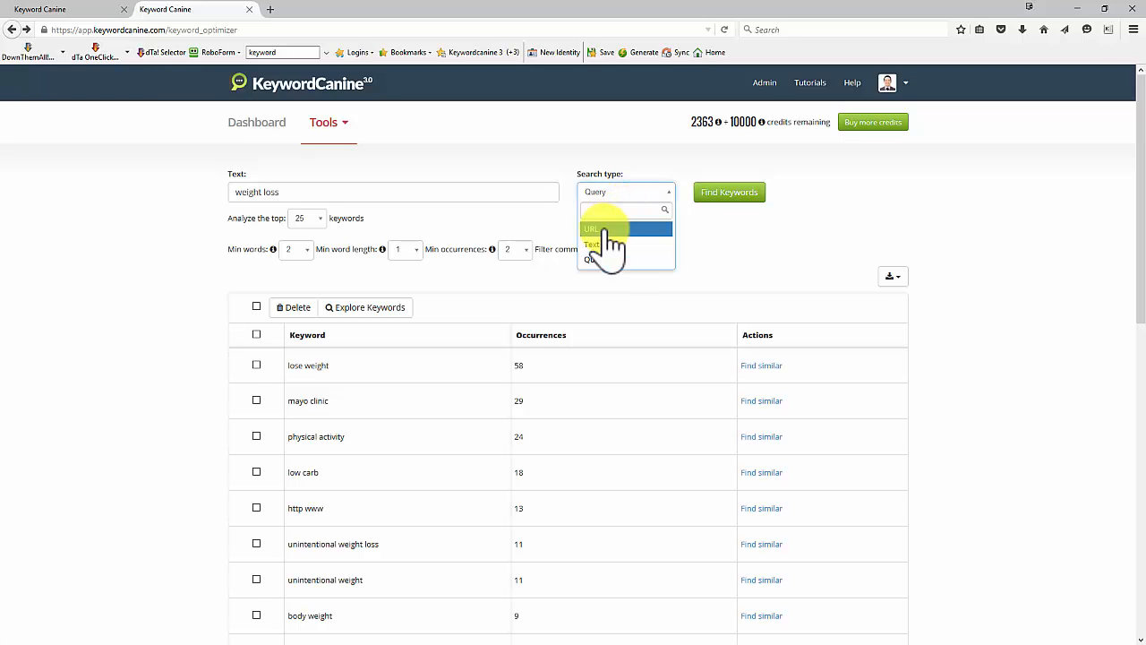
click(593, 229)
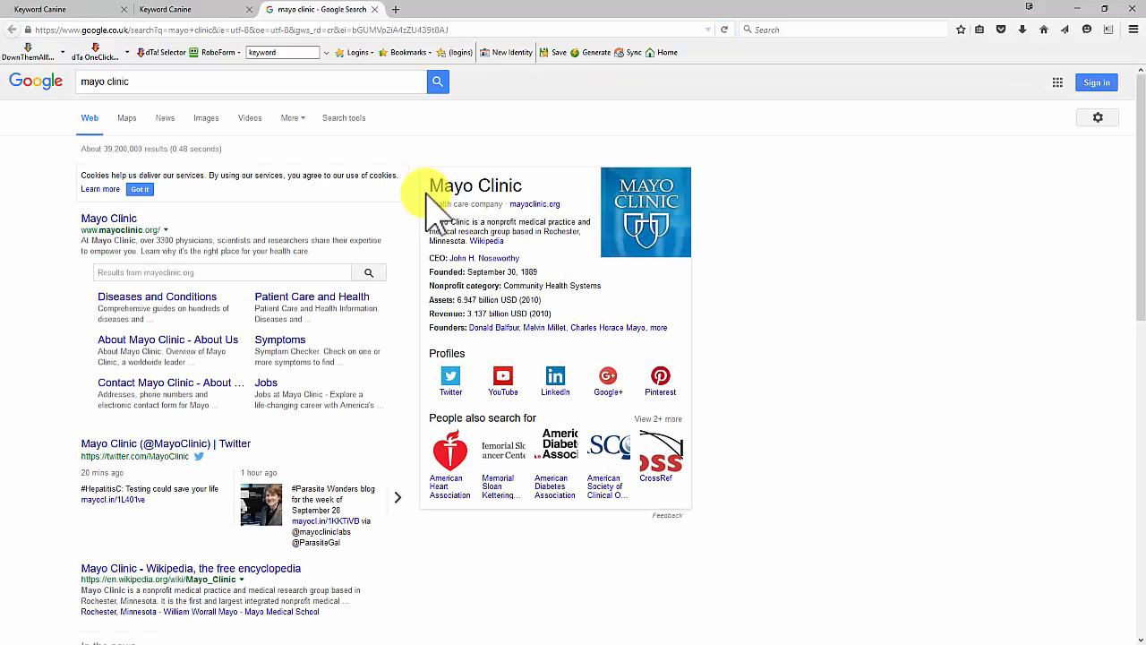
click(476, 185)
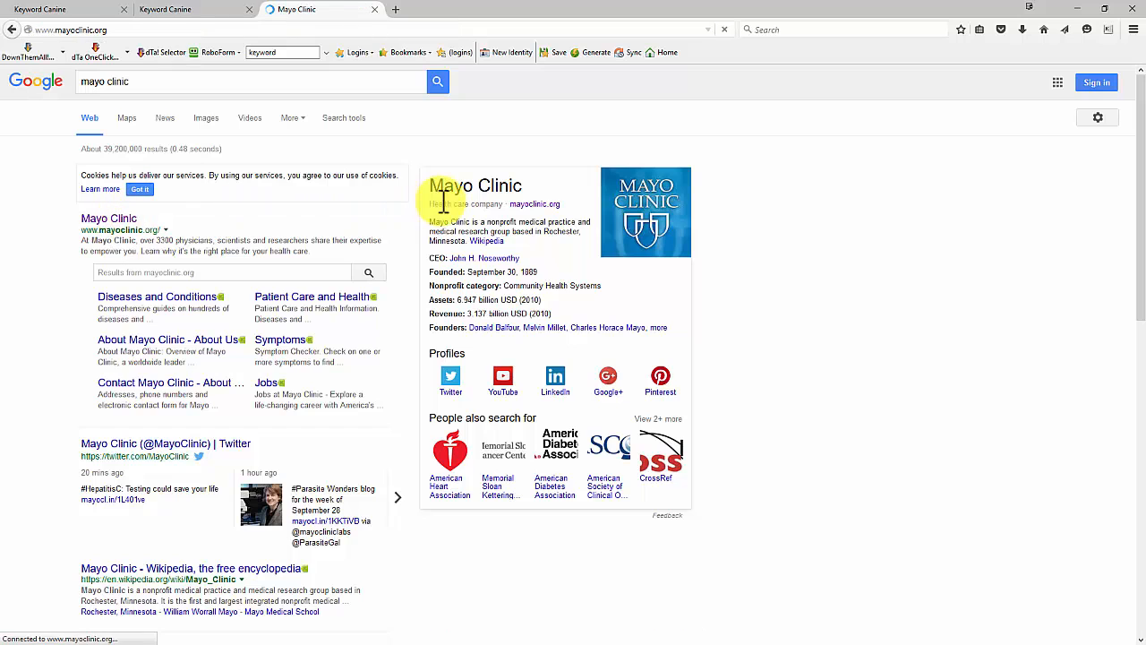
click(120, 231)
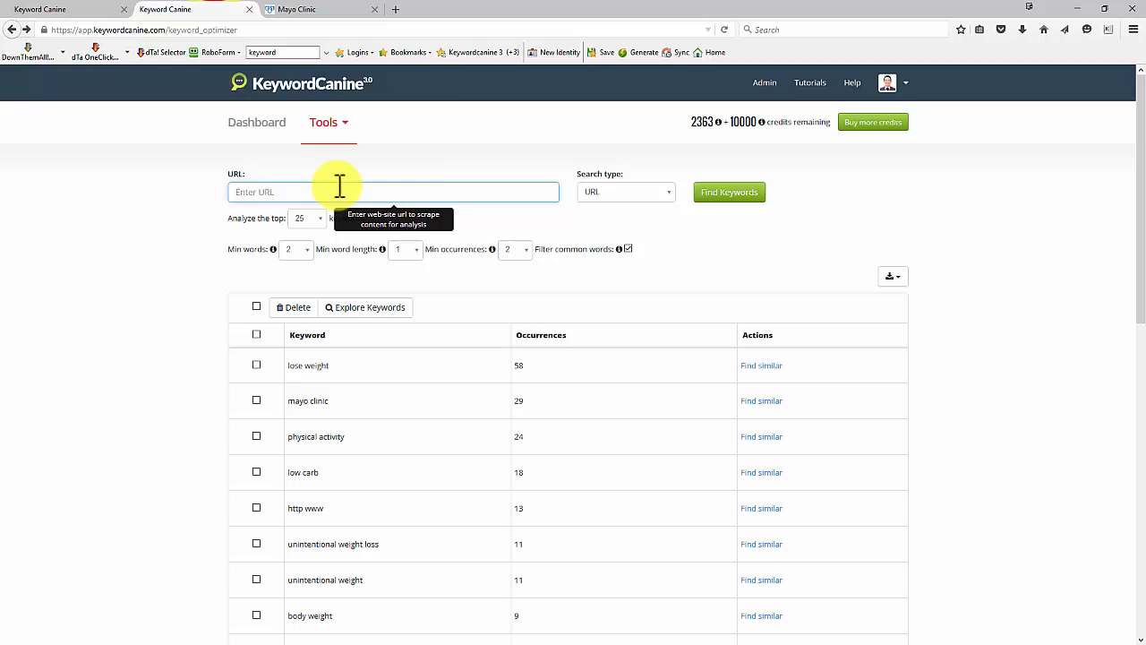
text(http://www.mayoclinic.org/)
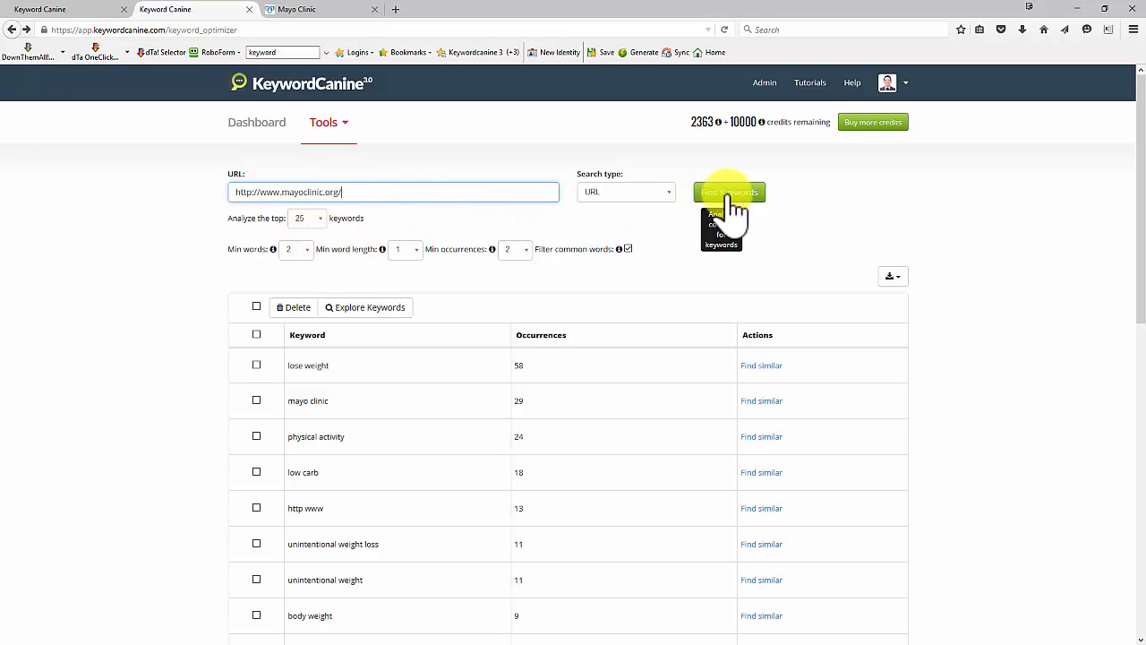
click(729, 192)
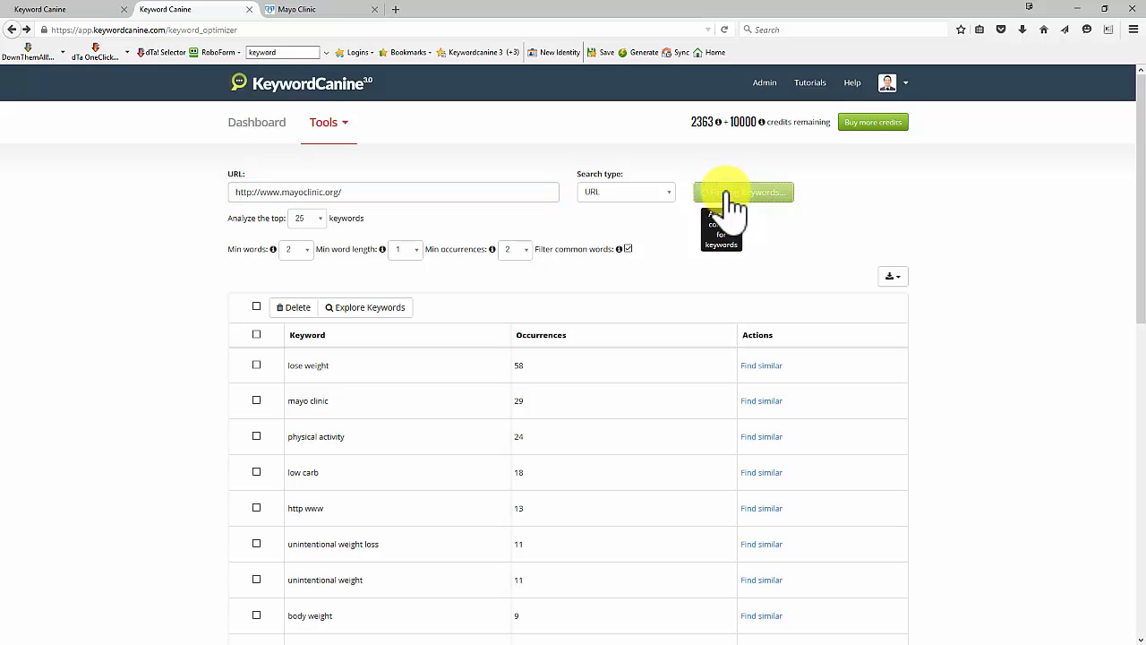
click(743, 192)
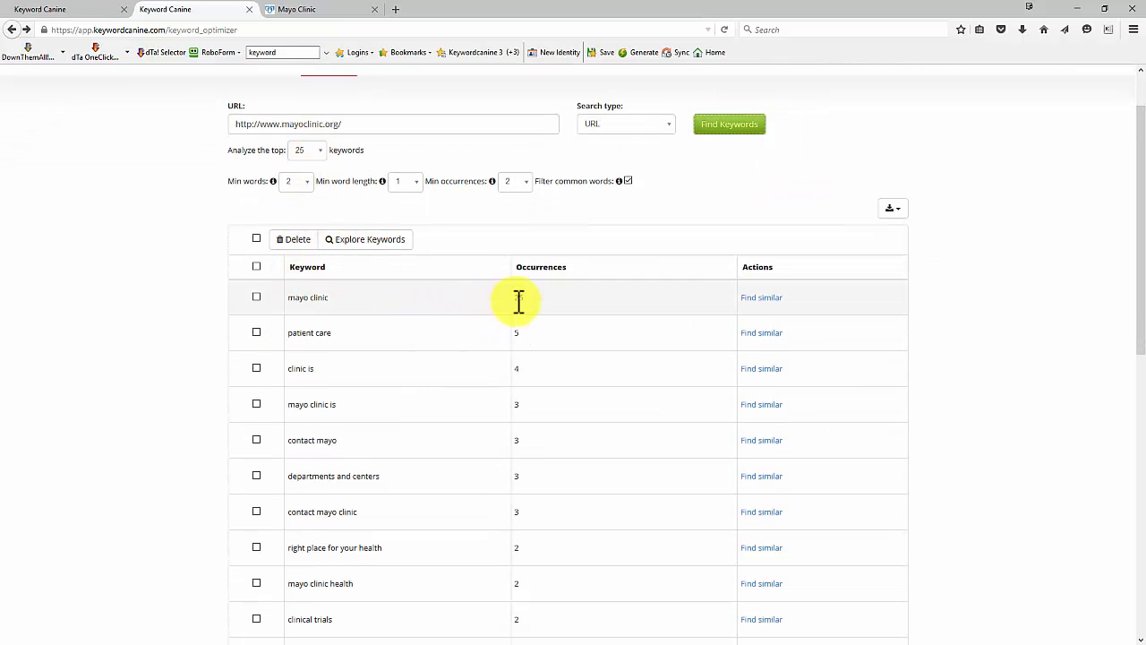
Step: Scroll through the mayoclinic.org keyword results table
scroll(down, 3)
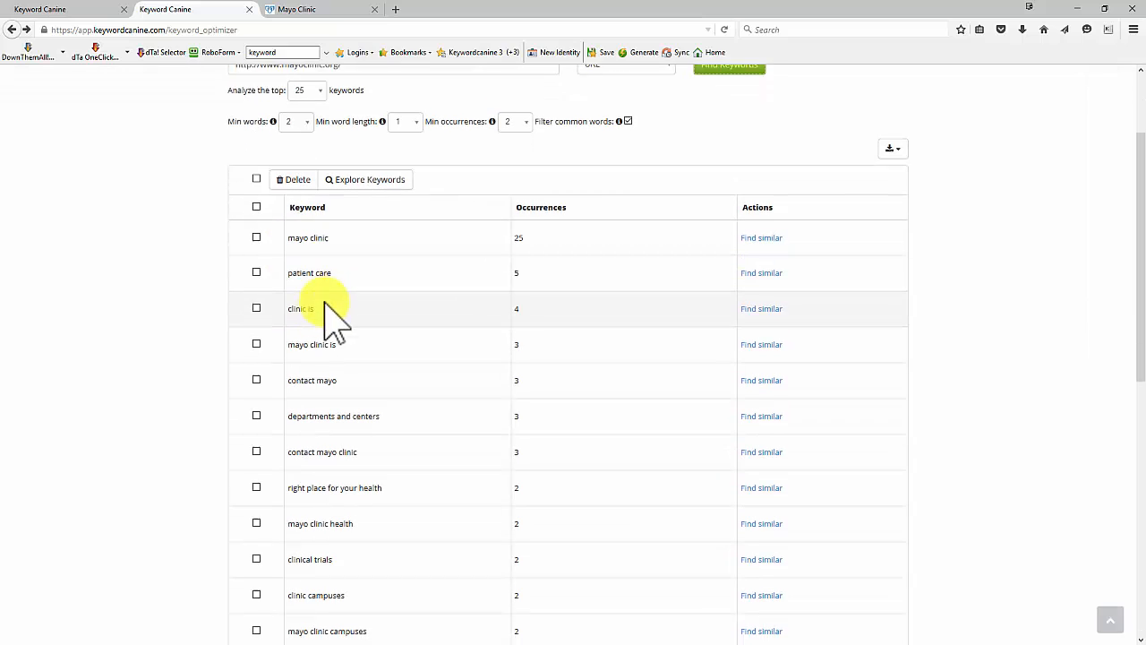
scroll(down, 3)
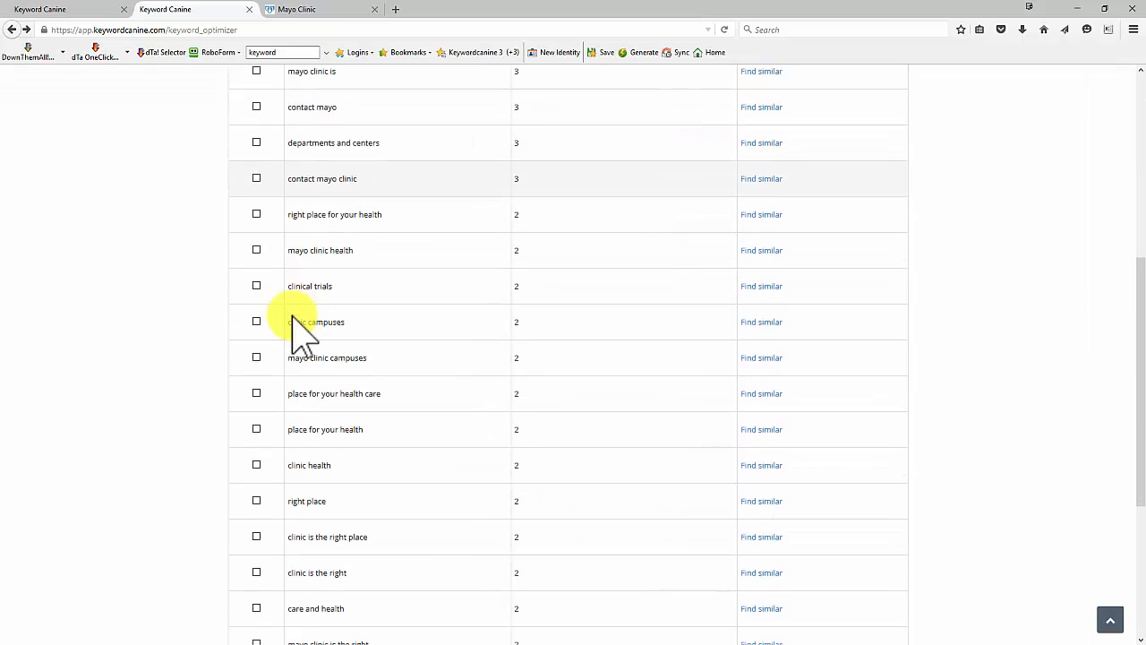
scroll(down, 3)
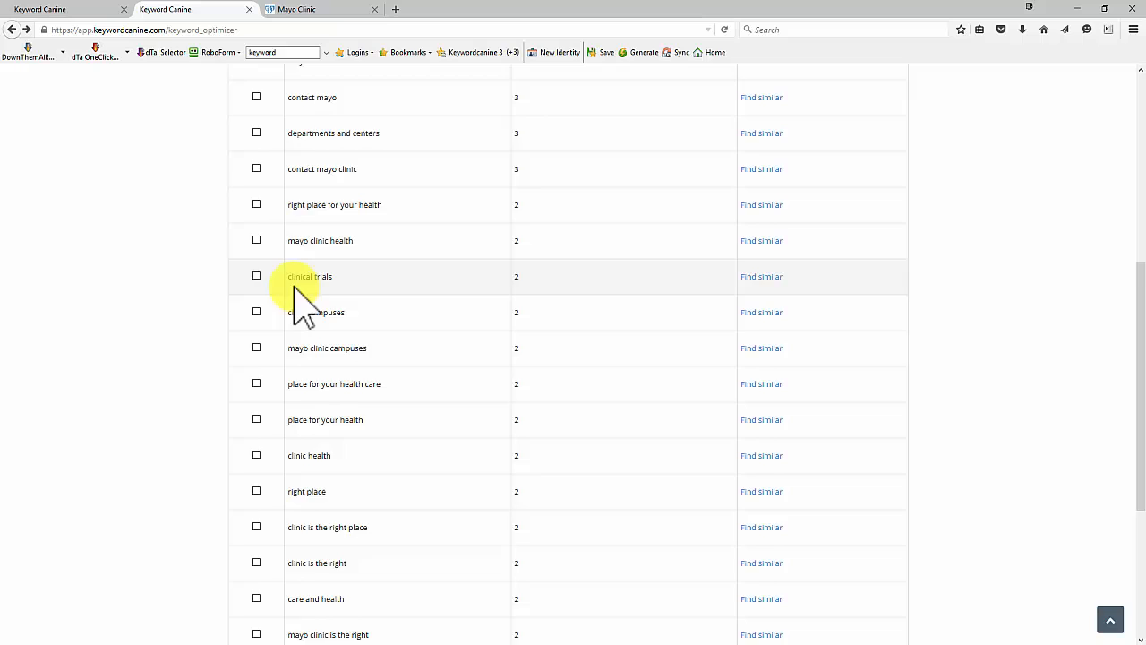
scroll(down, 3)
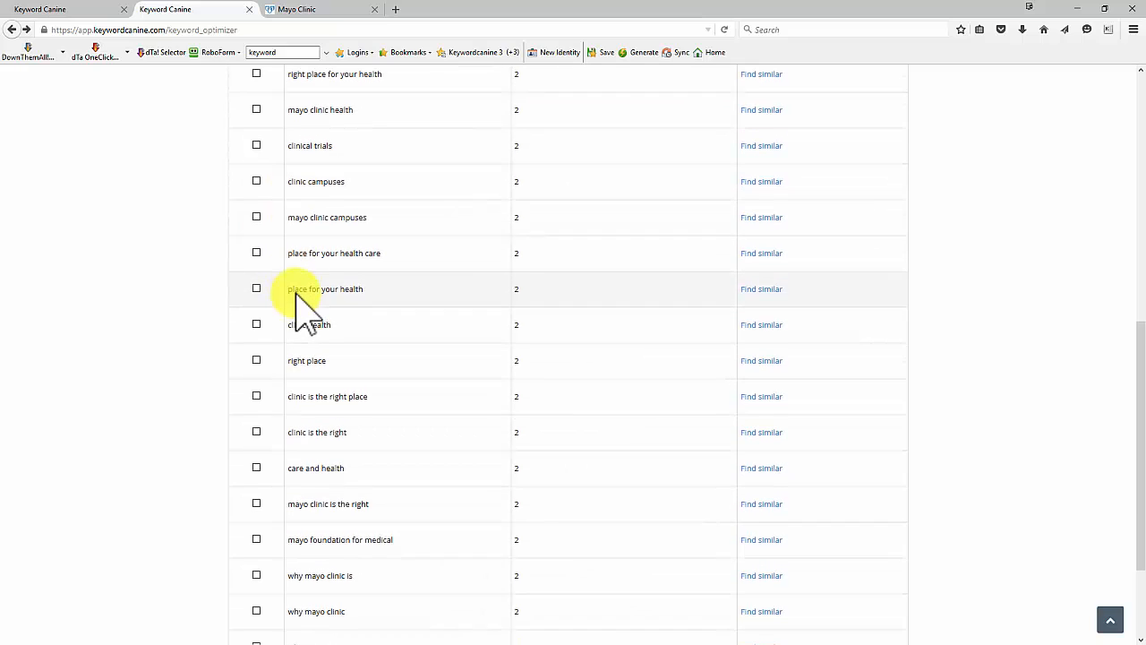
scroll(down, 3)
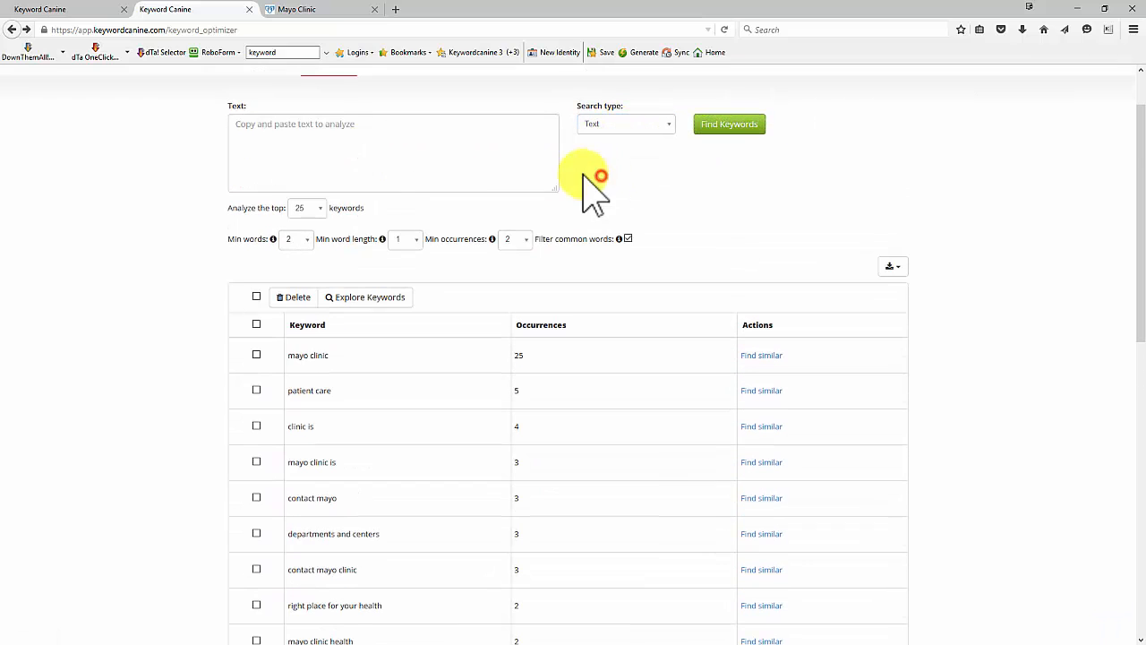
Step: Copy a growth passage from the Mayo Clinic Wikipedia article into the optimizer
click(318, 9)
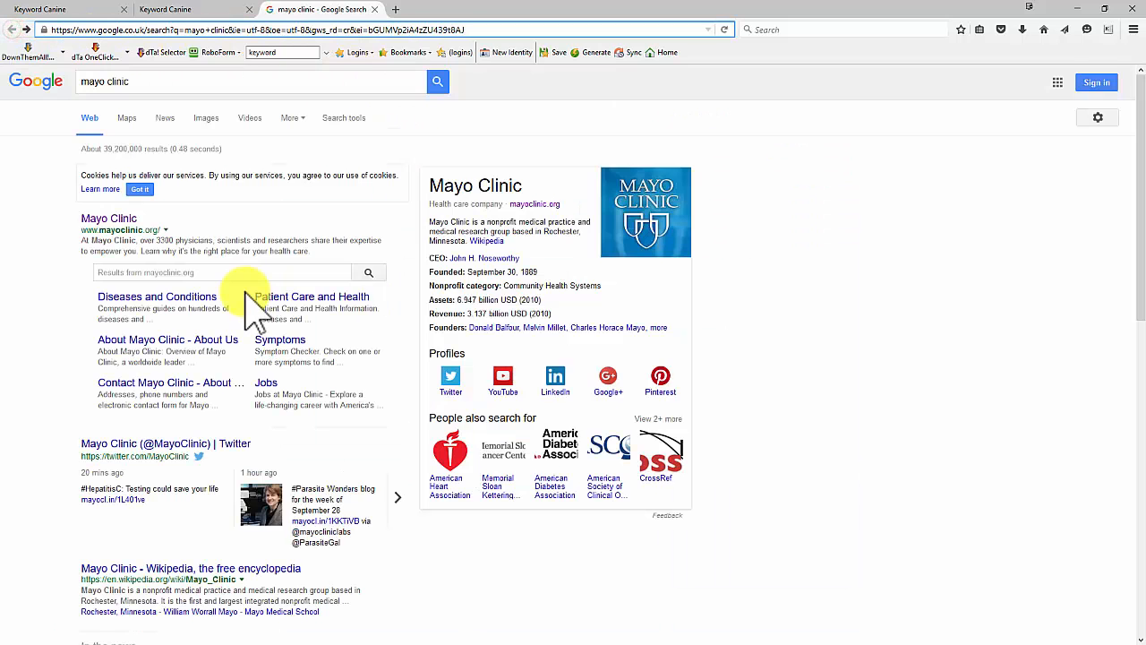
scroll(down, 3)
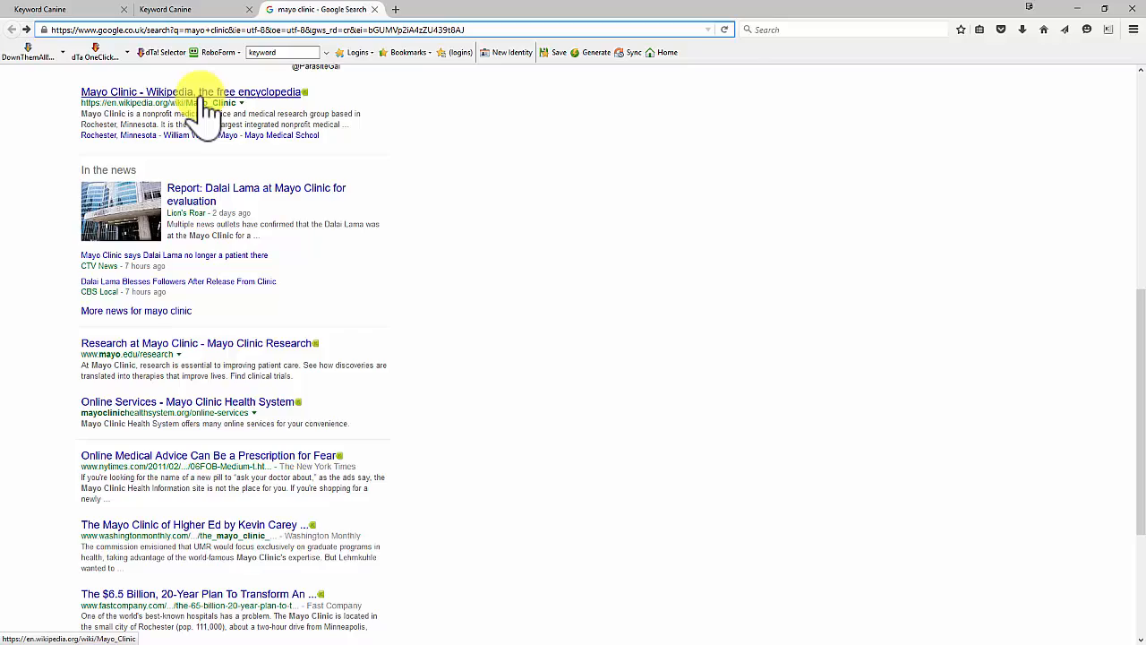
click(191, 91)
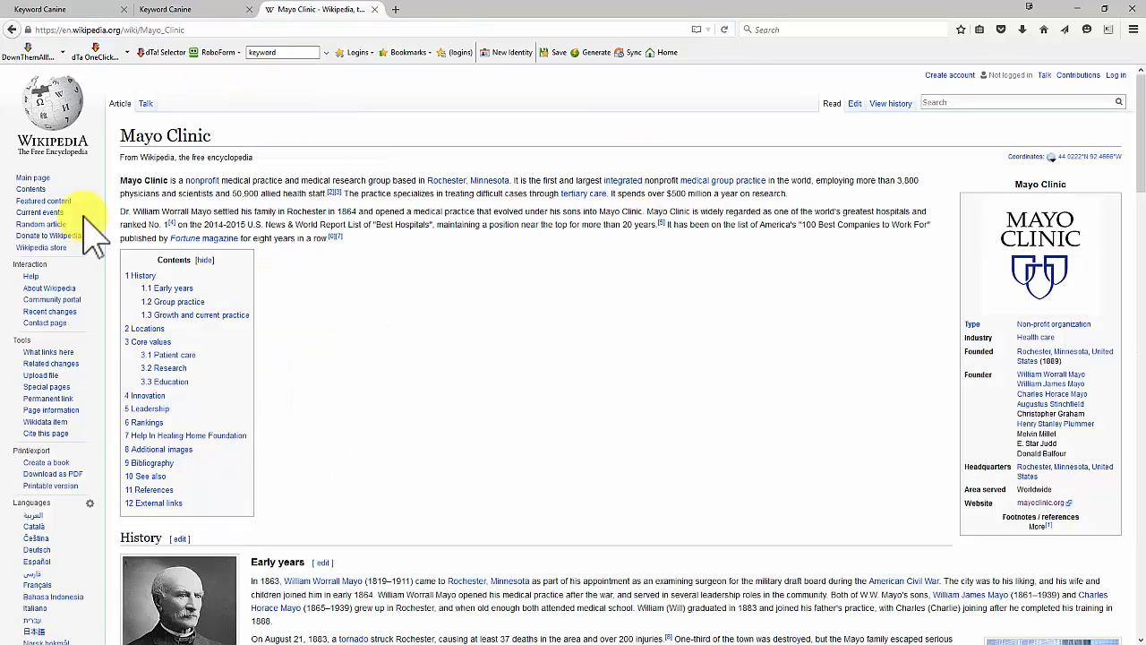
scroll(down, 3)
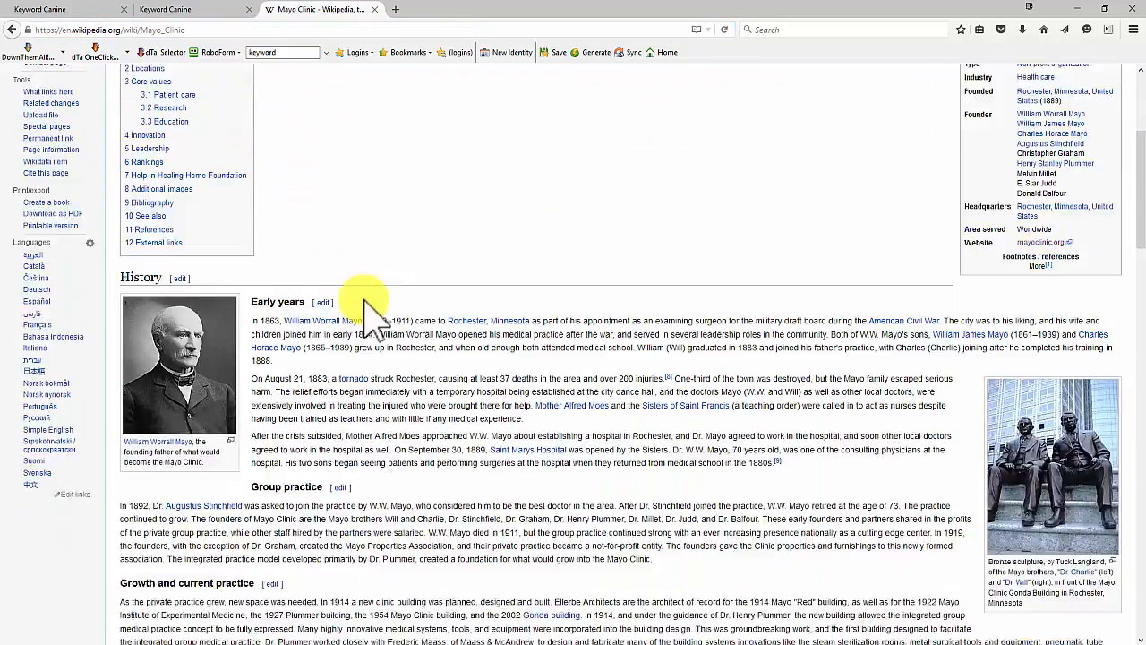
scroll(down, 3)
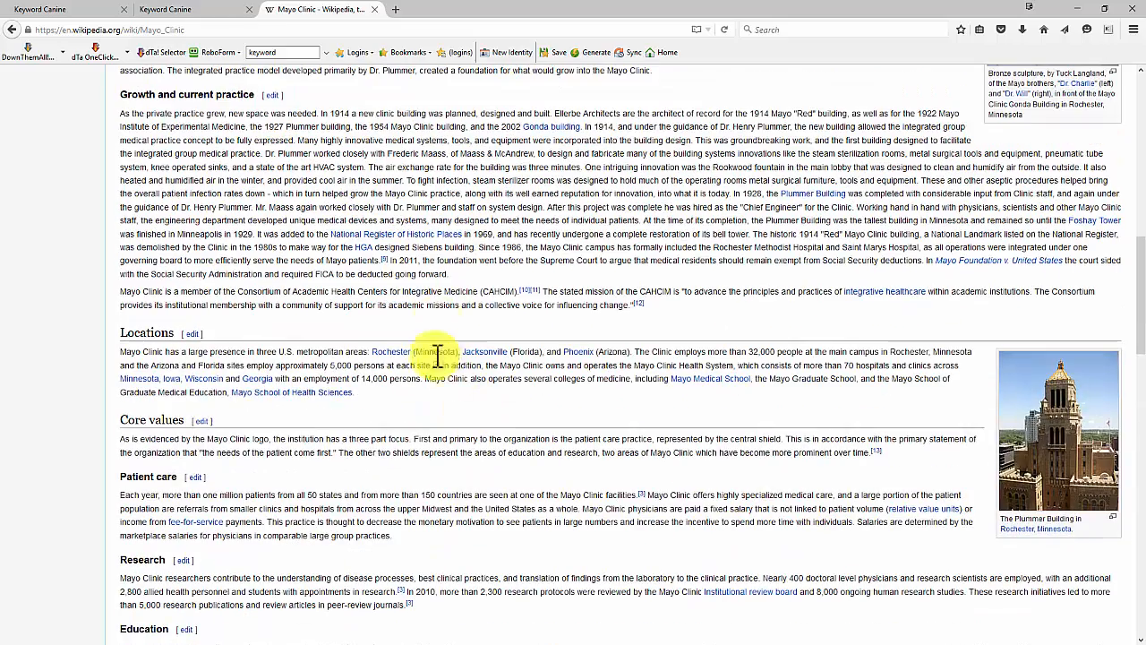
right_click(528, 277)
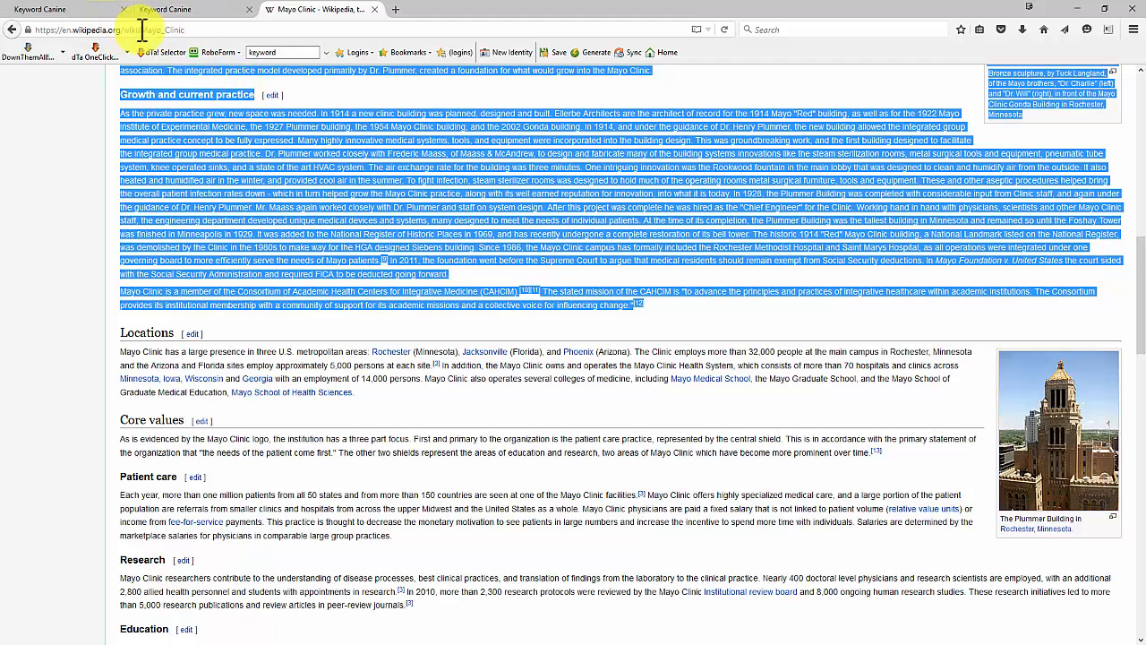
click(164, 9)
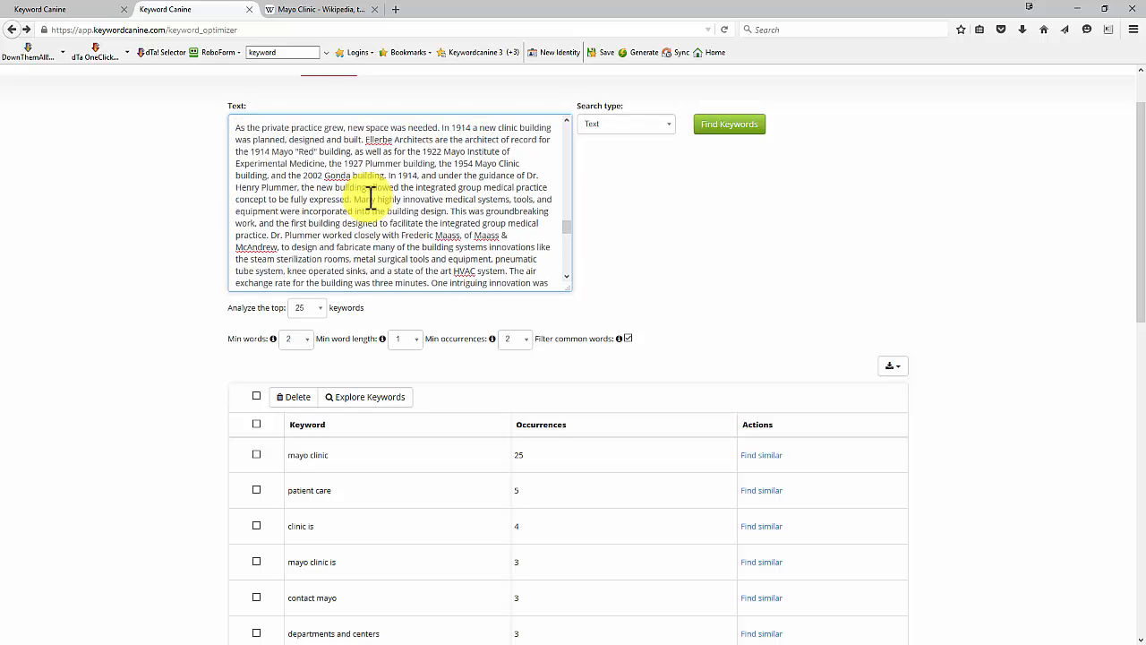
Step: Find keywords in the pasted Wikipedia text and scroll to the results
scroll(down, 3)
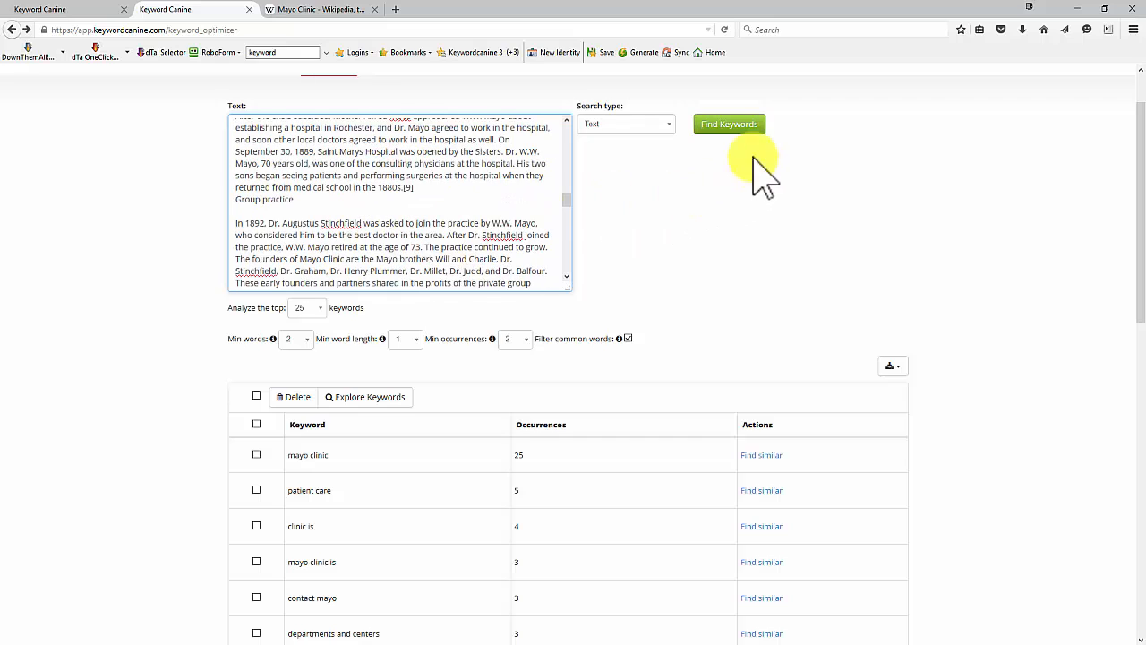
click(729, 123)
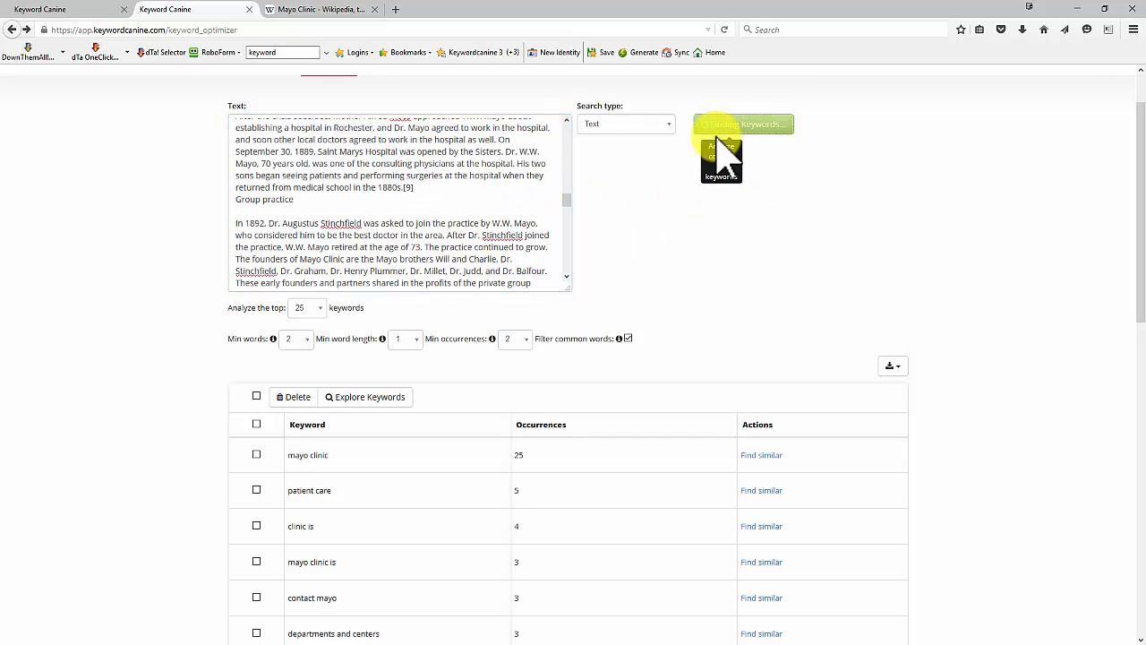
click(741, 124)
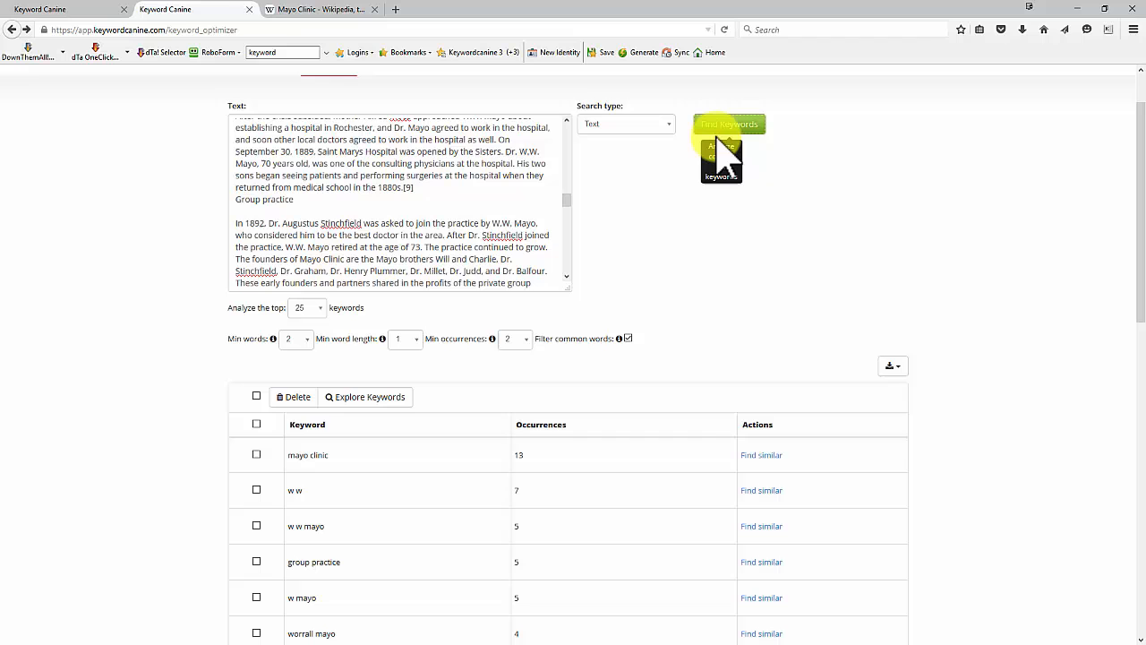
scroll(down, 3)
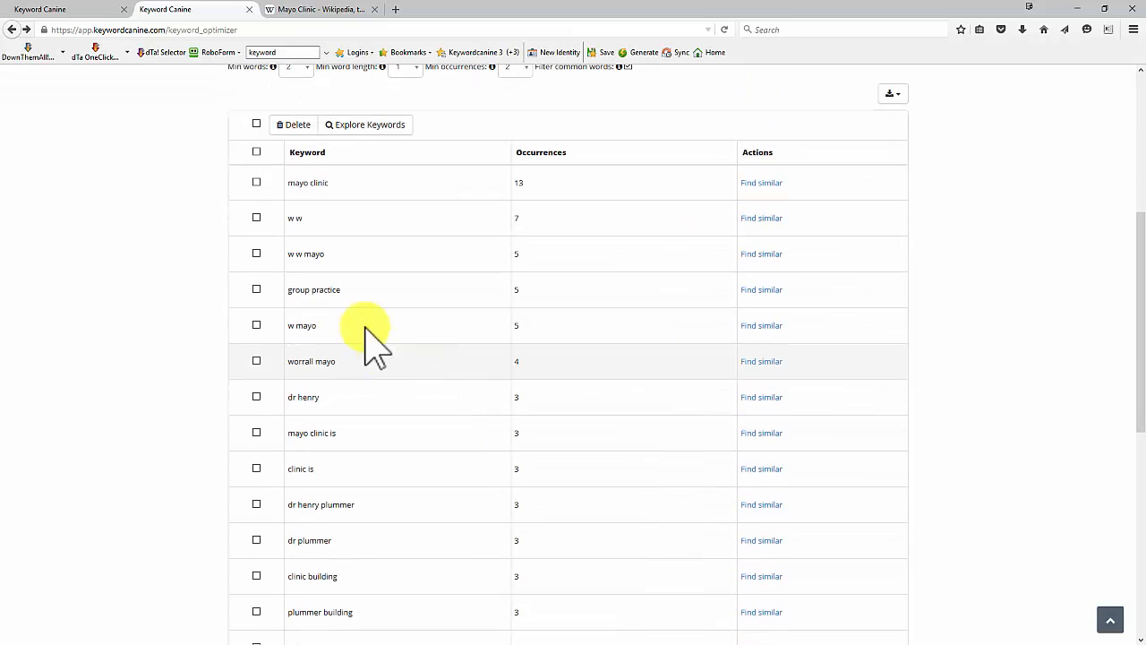
scroll(down, 3)
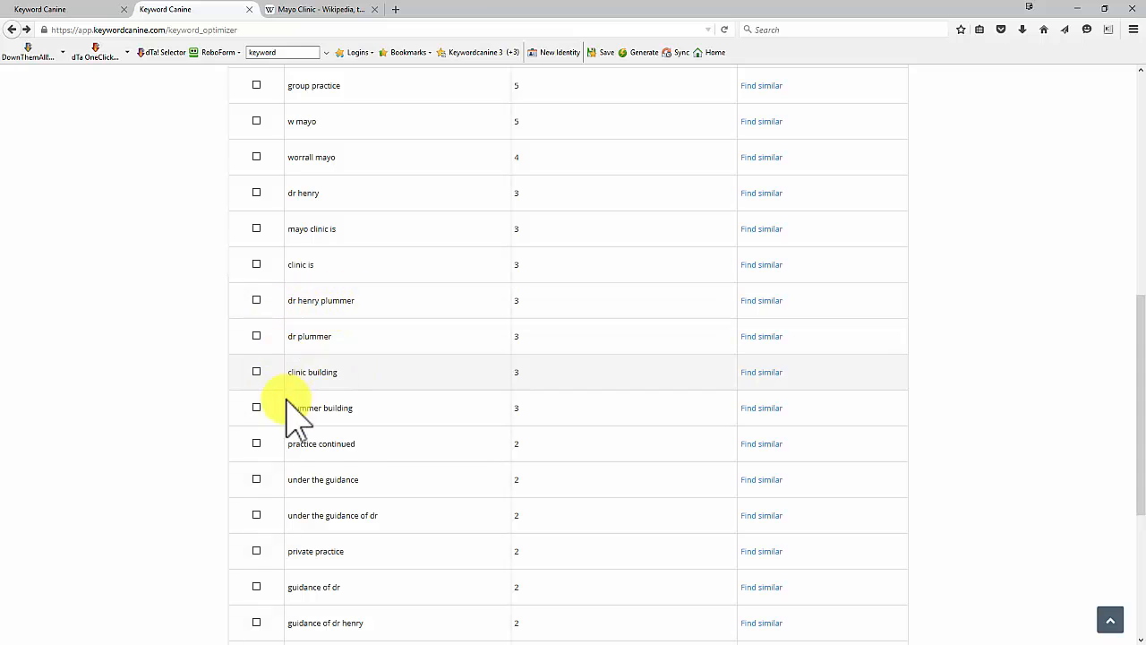
double_click(321, 300)
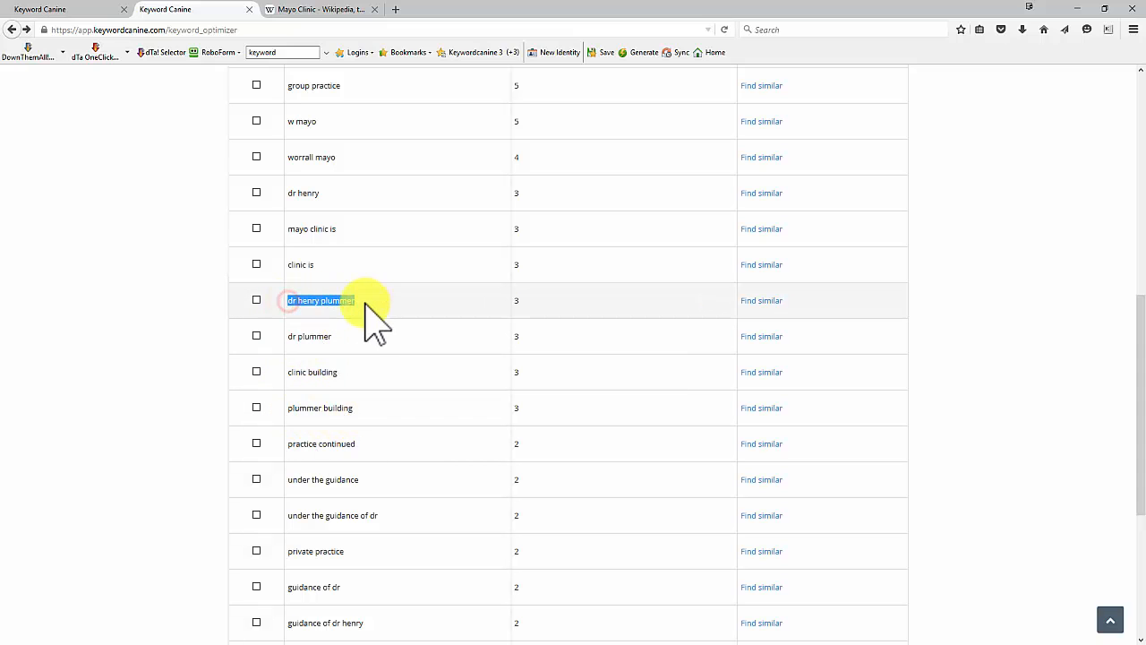
scroll(down, 3)
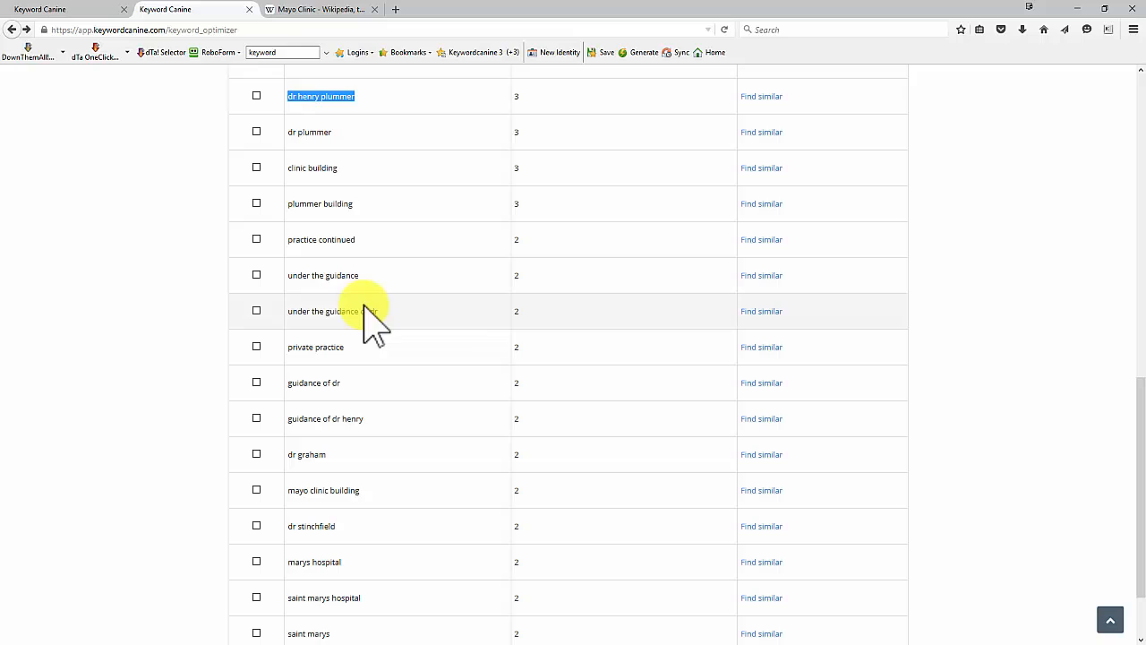
scroll(down, 3)
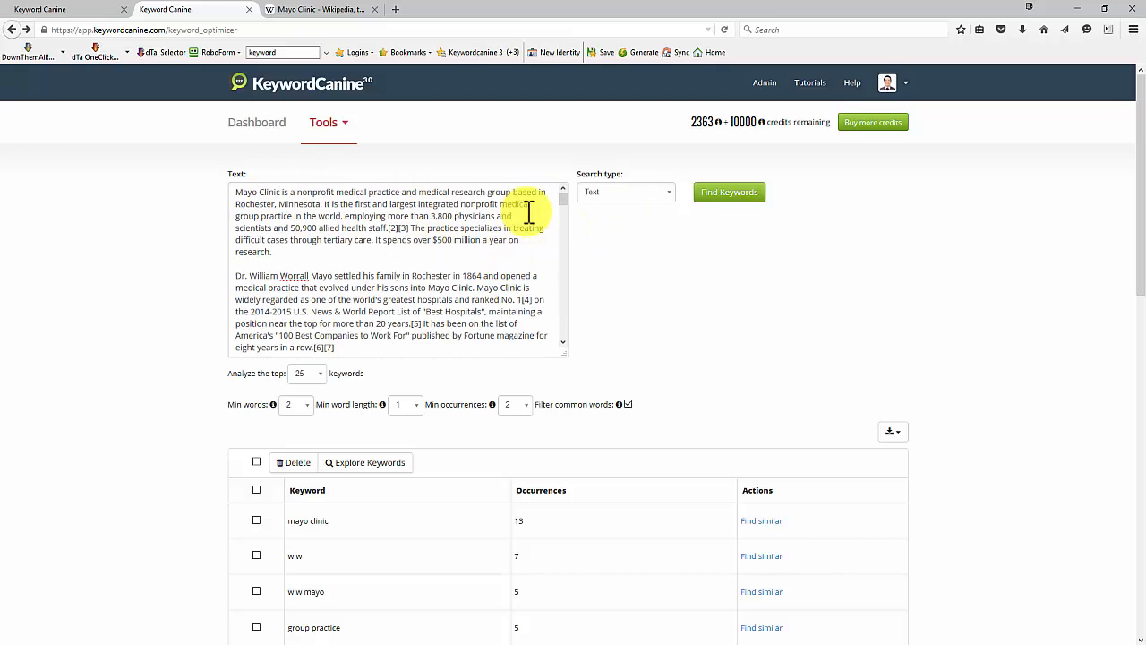
Step: Rerun the weight loss search and open Keyword Explorer for 'physical activity'
click(323, 121)
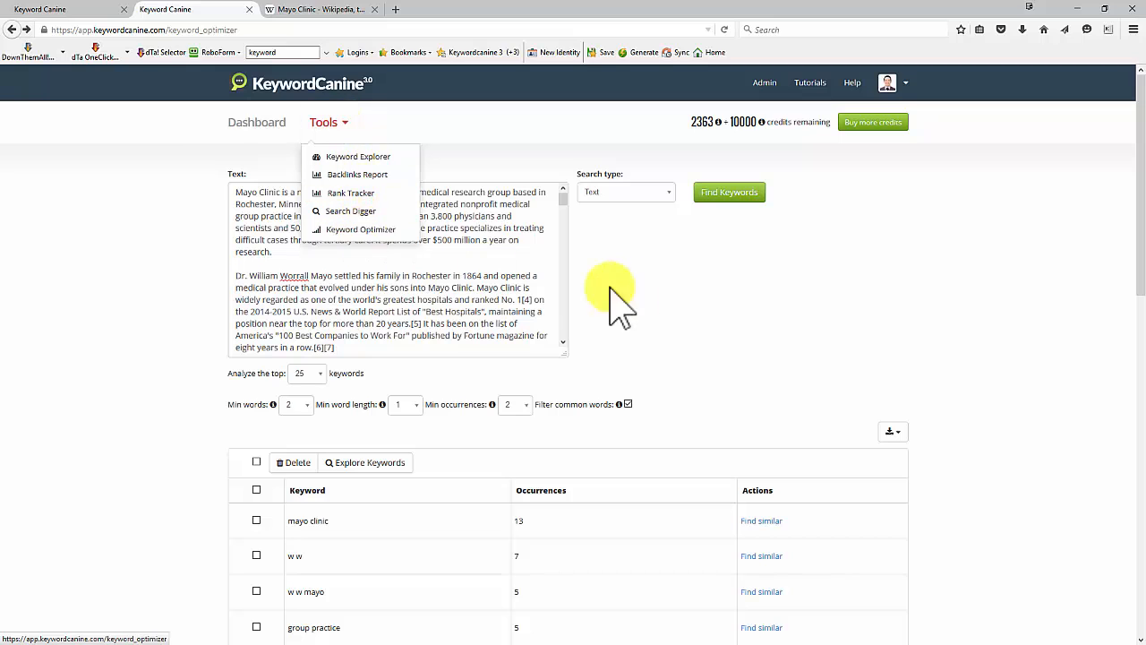
scroll(down, 3)
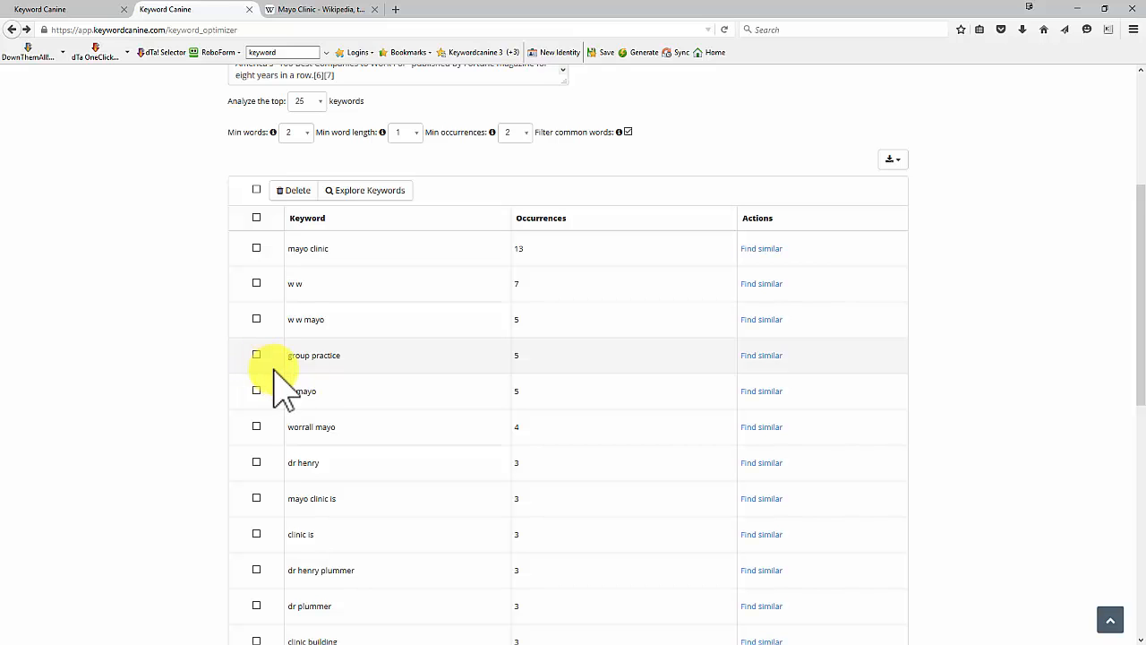
click(627, 191)
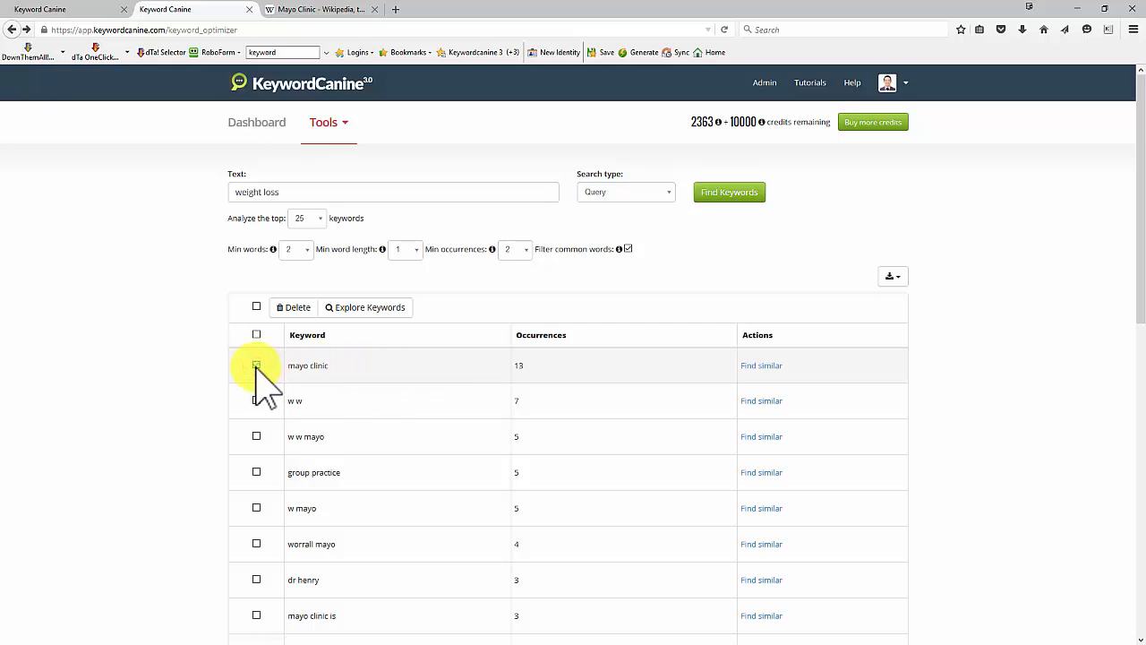
mouse_move(728, 191)
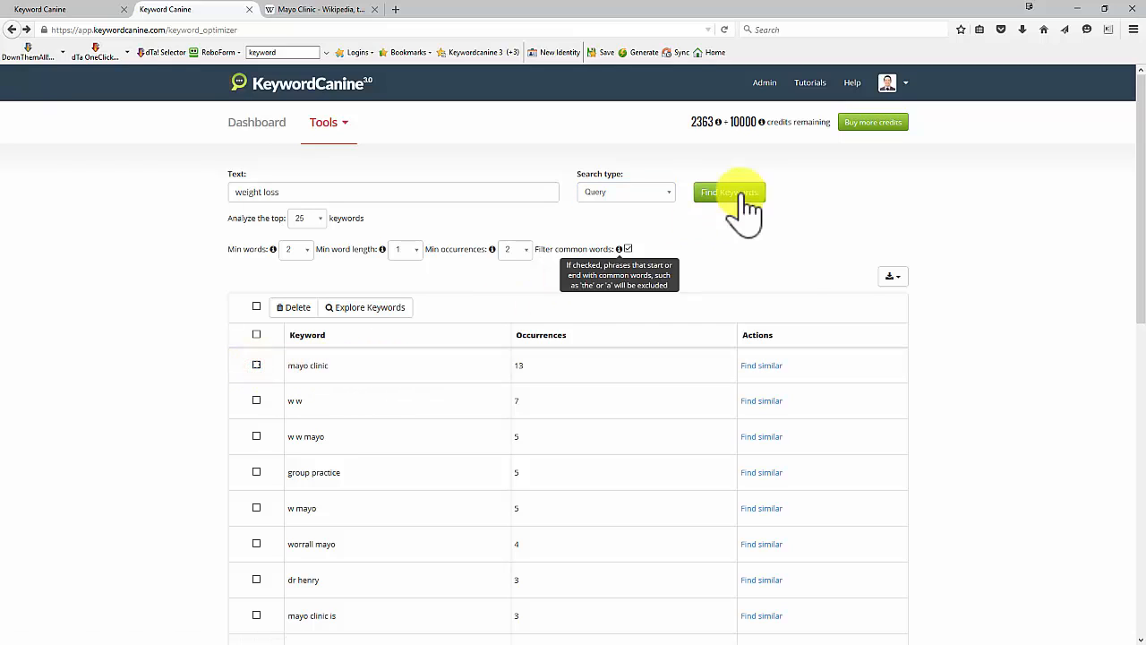
click(728, 192)
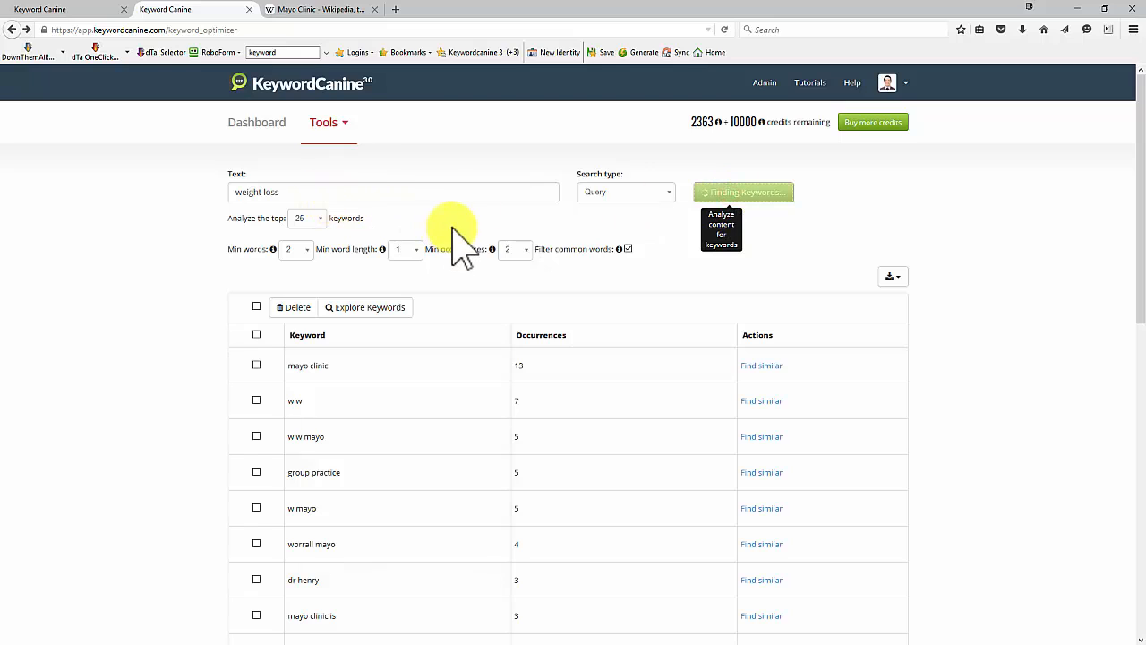
click(743, 191)
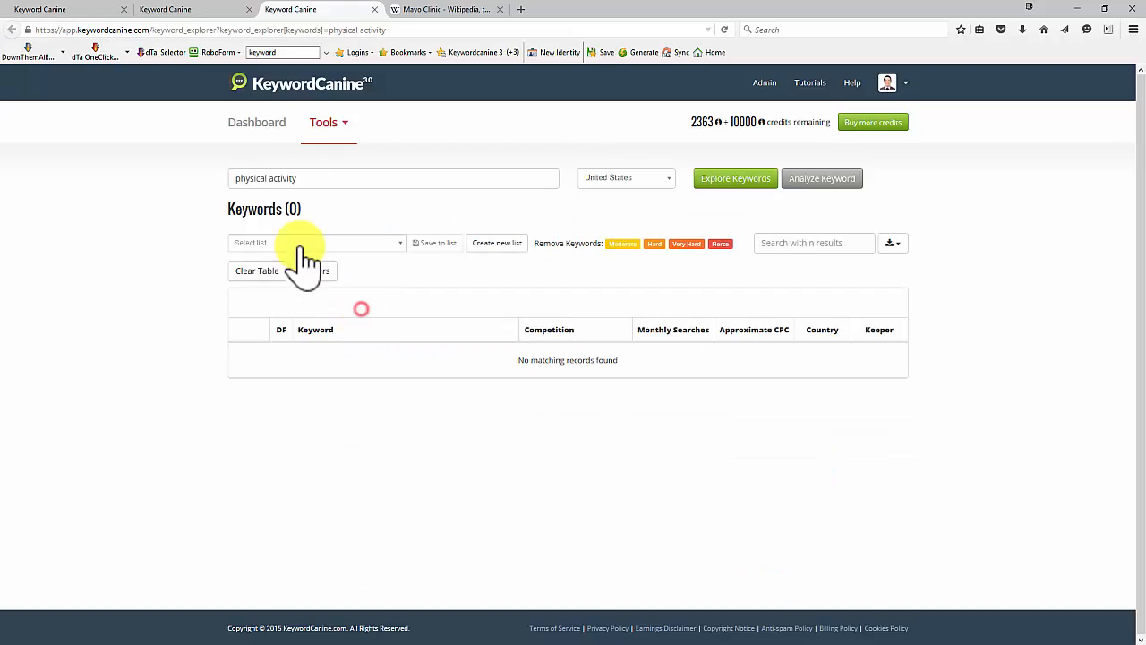
mouse_move(821, 179)
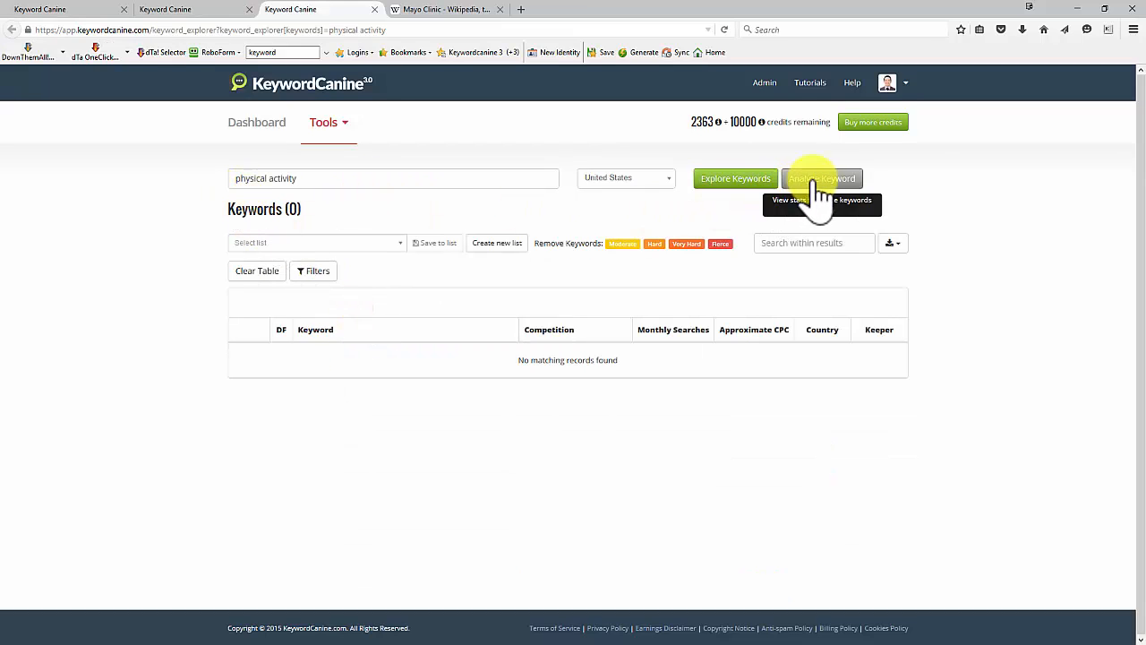
click(822, 179)
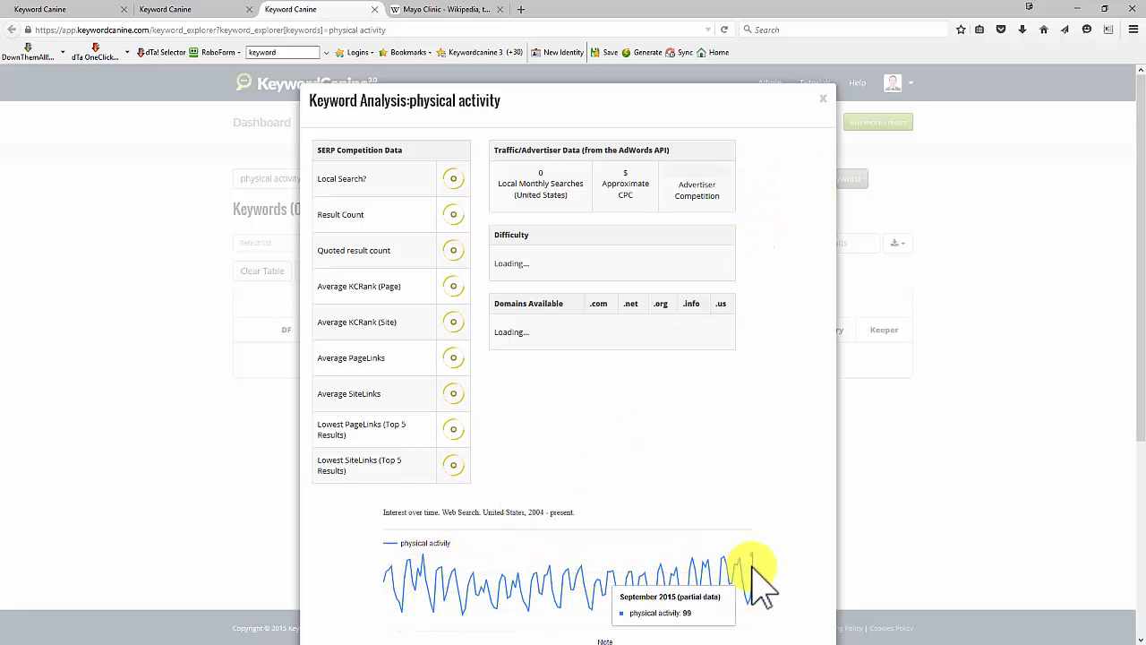
mouse_move(636, 183)
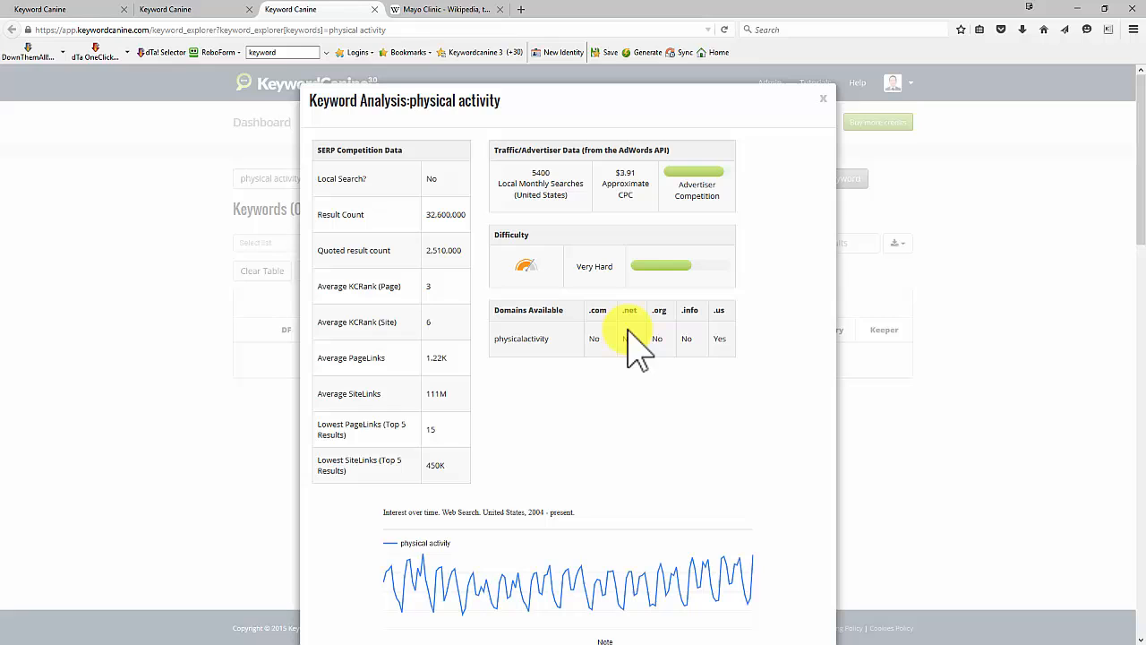
mouse_move(676, 277)
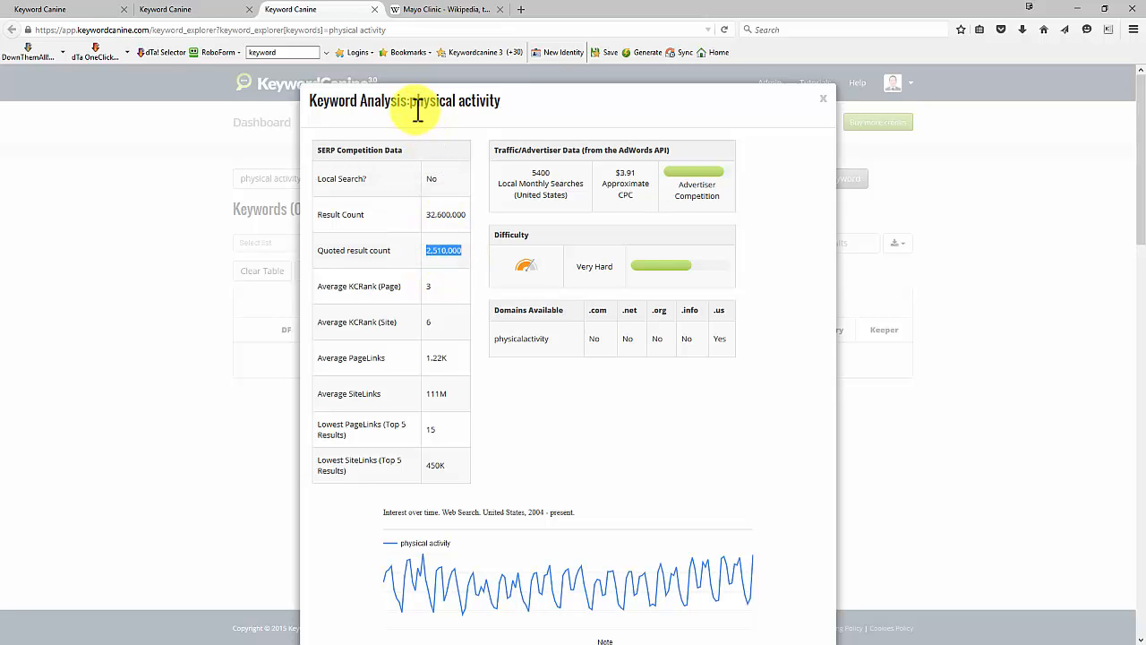
double_click(455, 100)
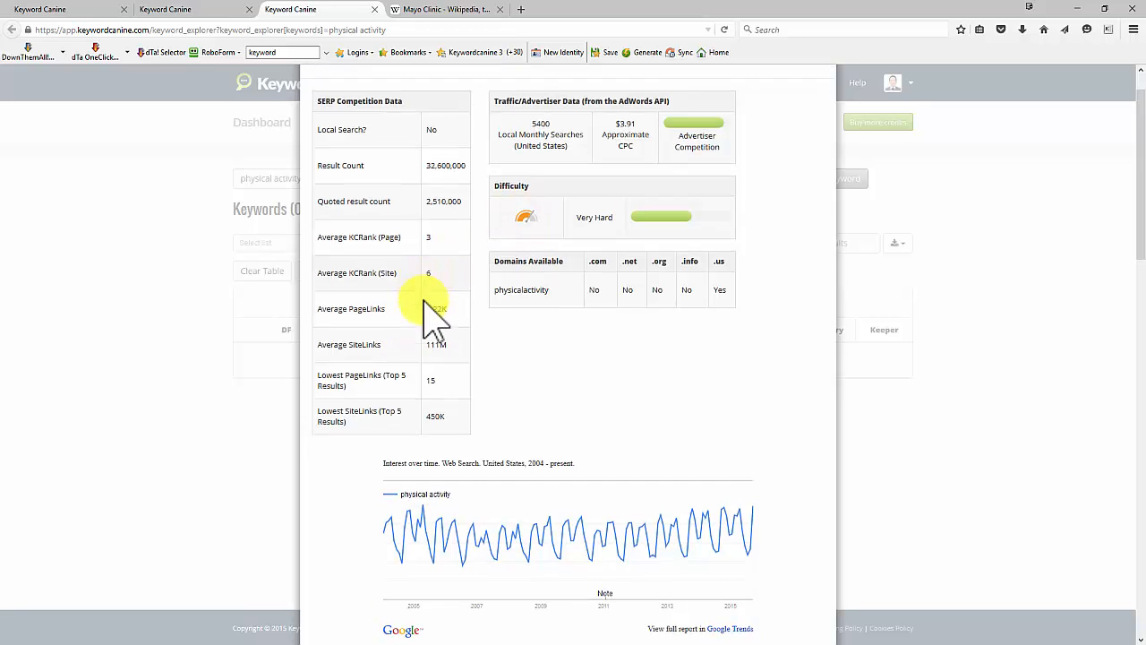
scroll(down, 3)
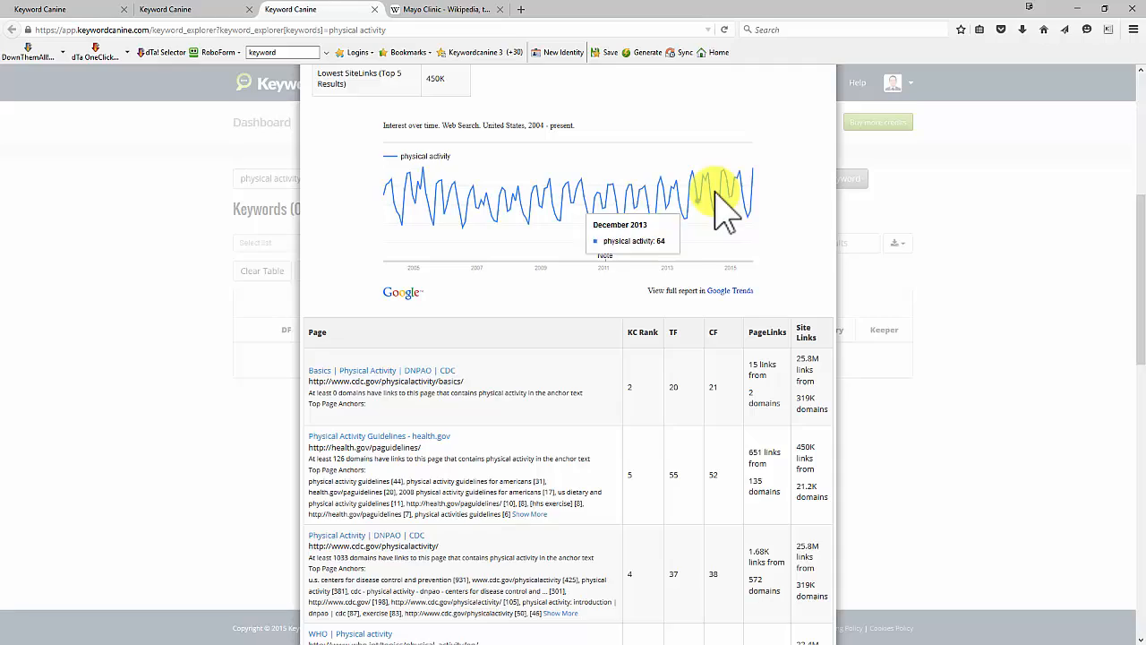
scroll(down, 3)
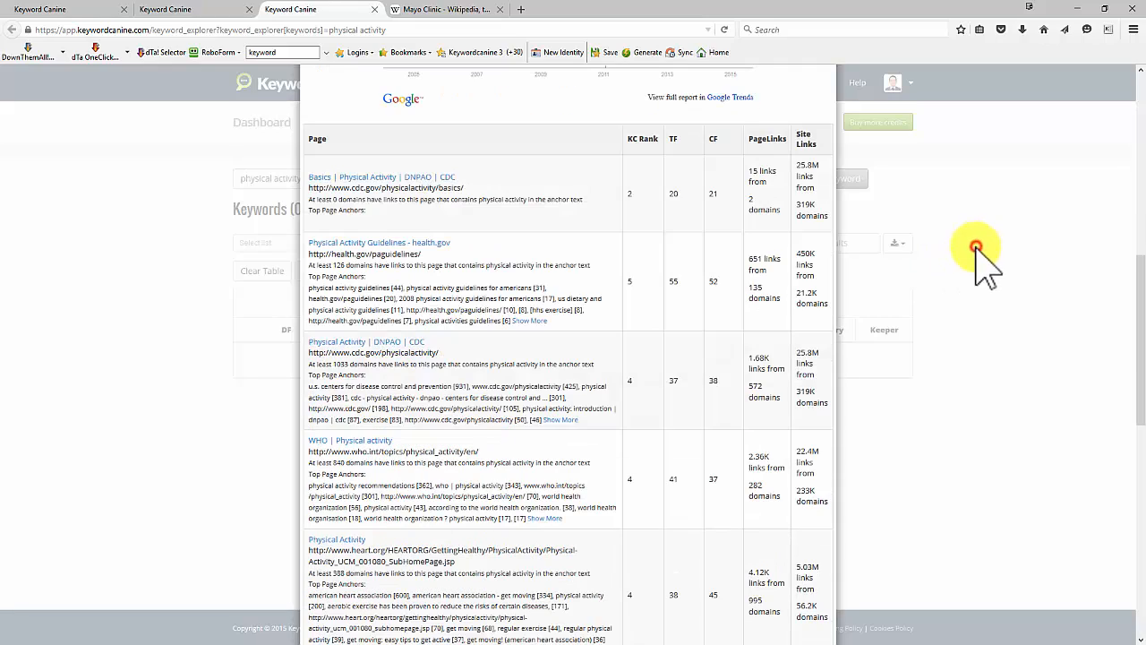
scroll(down, 3)
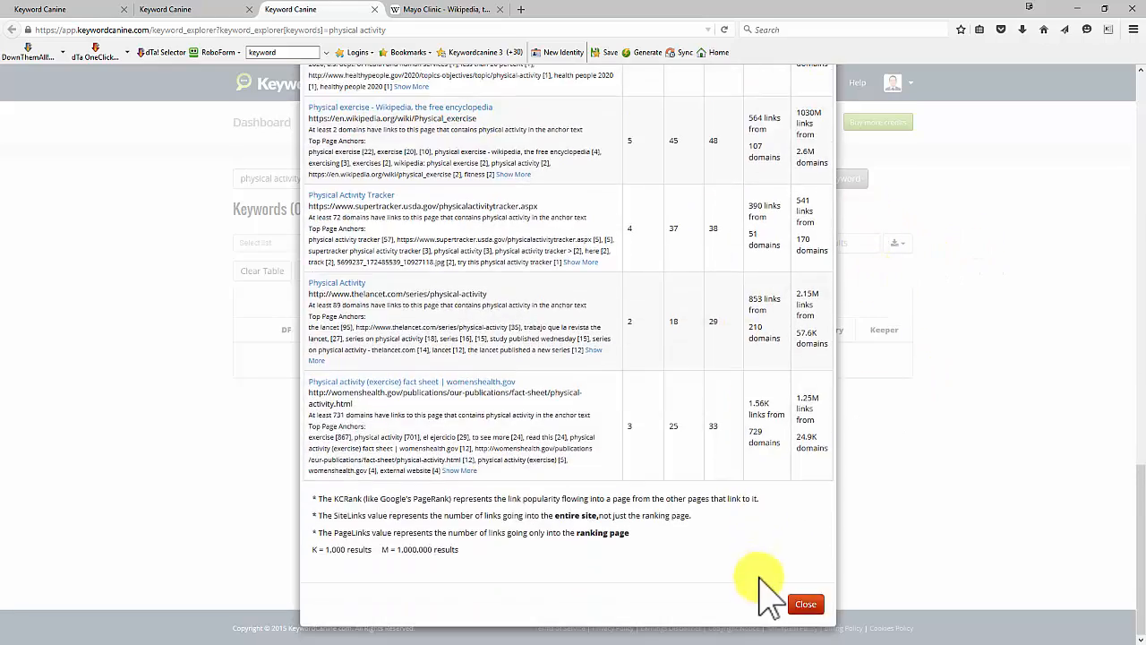
click(804, 604)
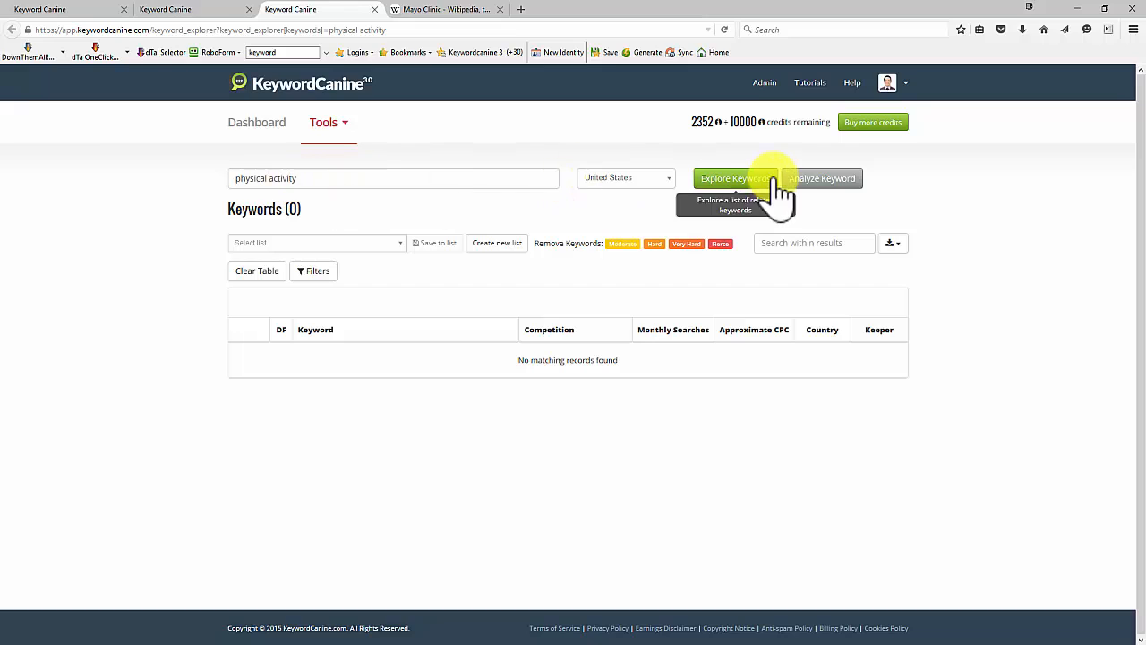
Step: Explore keywords related to 'physical activity' until 1,019 results load
click(734, 178)
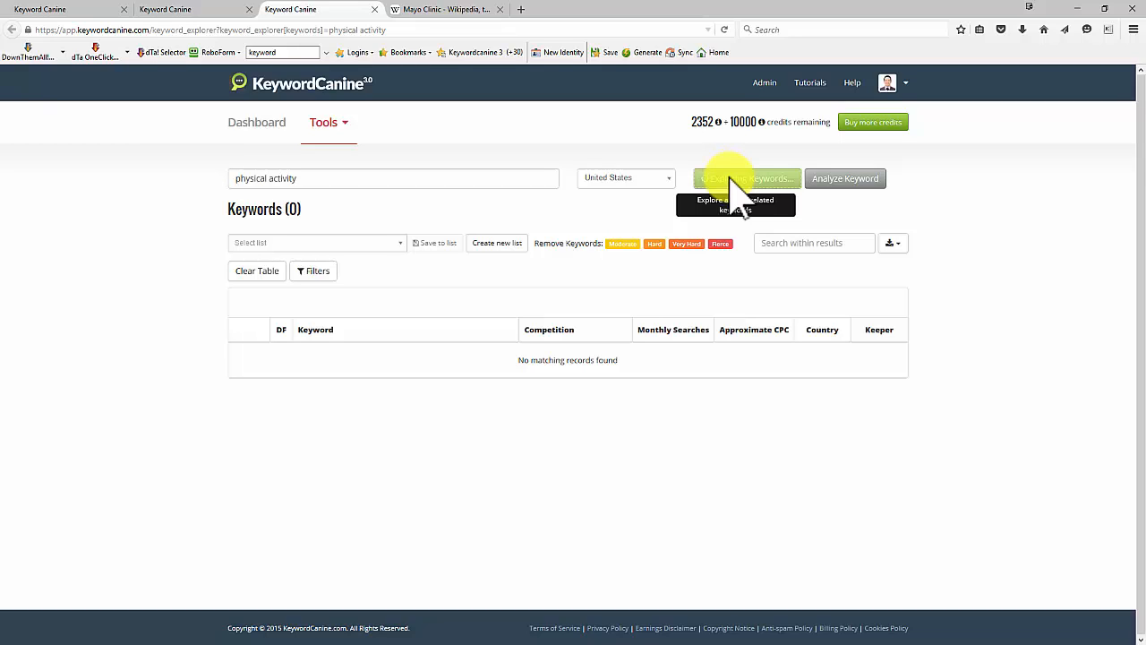
click(736, 179)
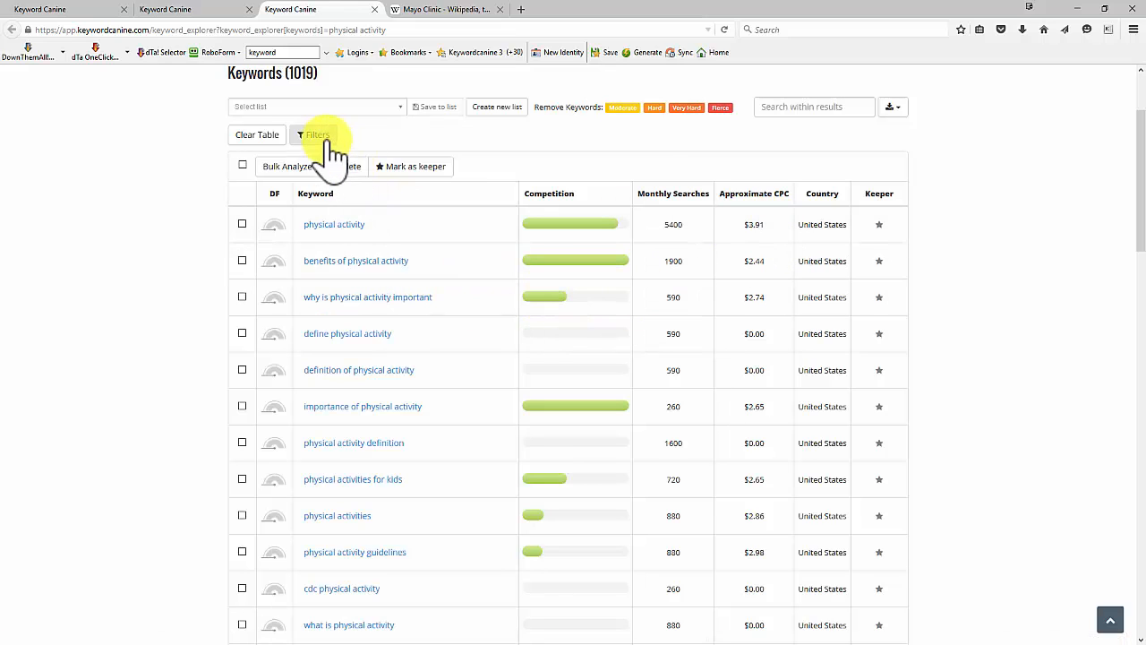
Step: Add and apply a filter requiring Approximate CPC of at least 1
click(313, 134)
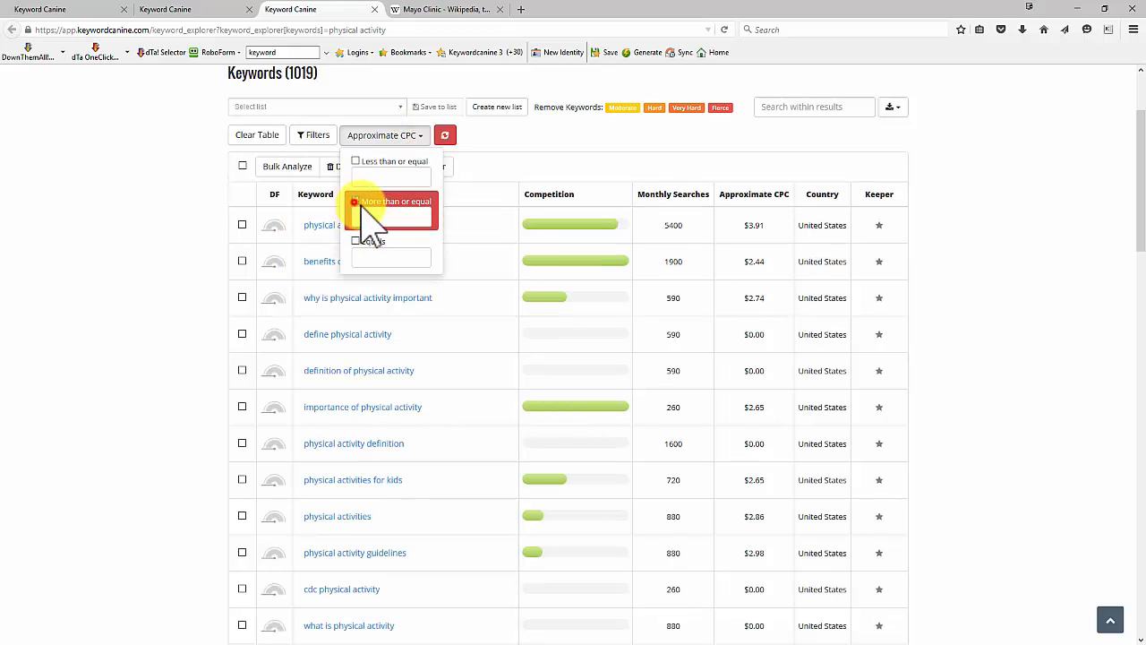
click(356, 200)
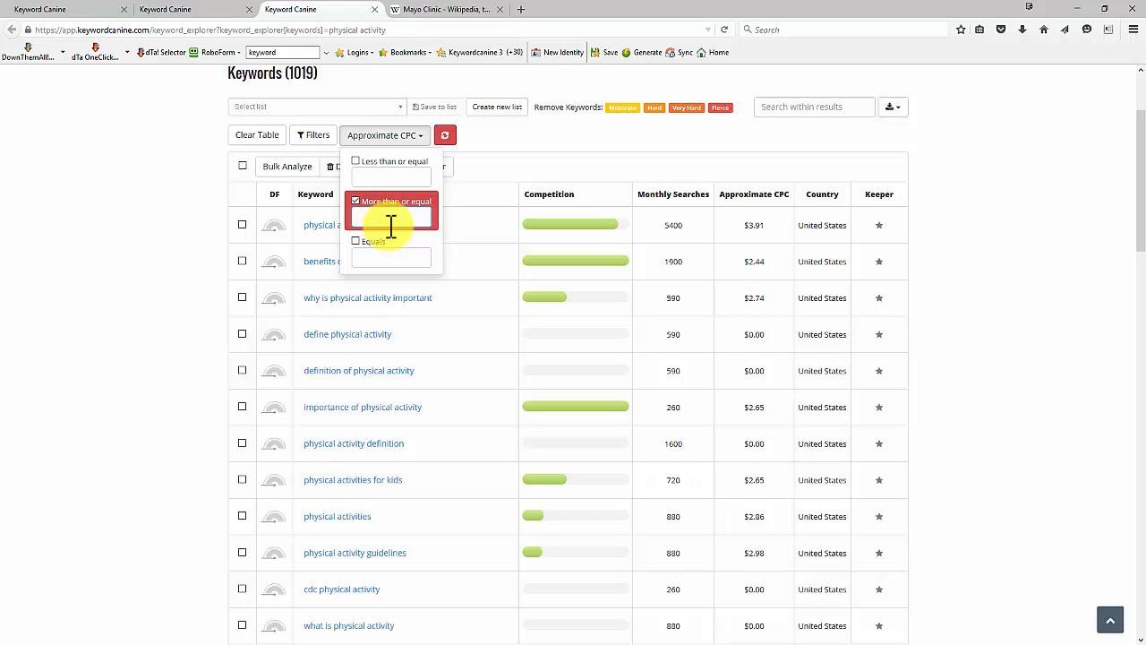
text(1)
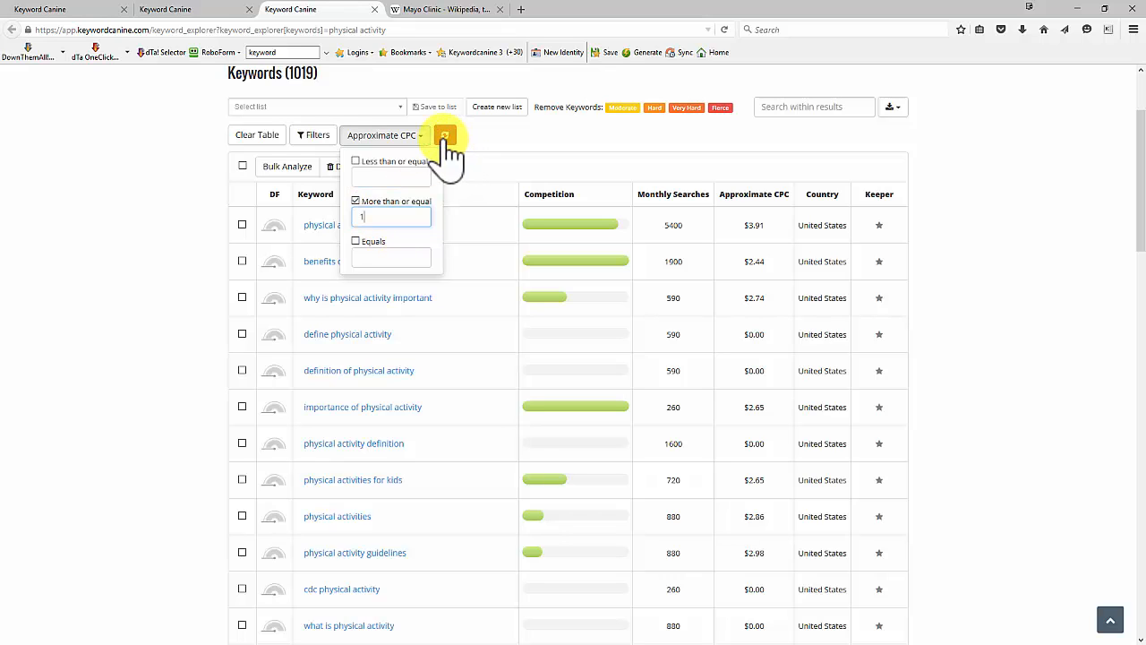
click(445, 135)
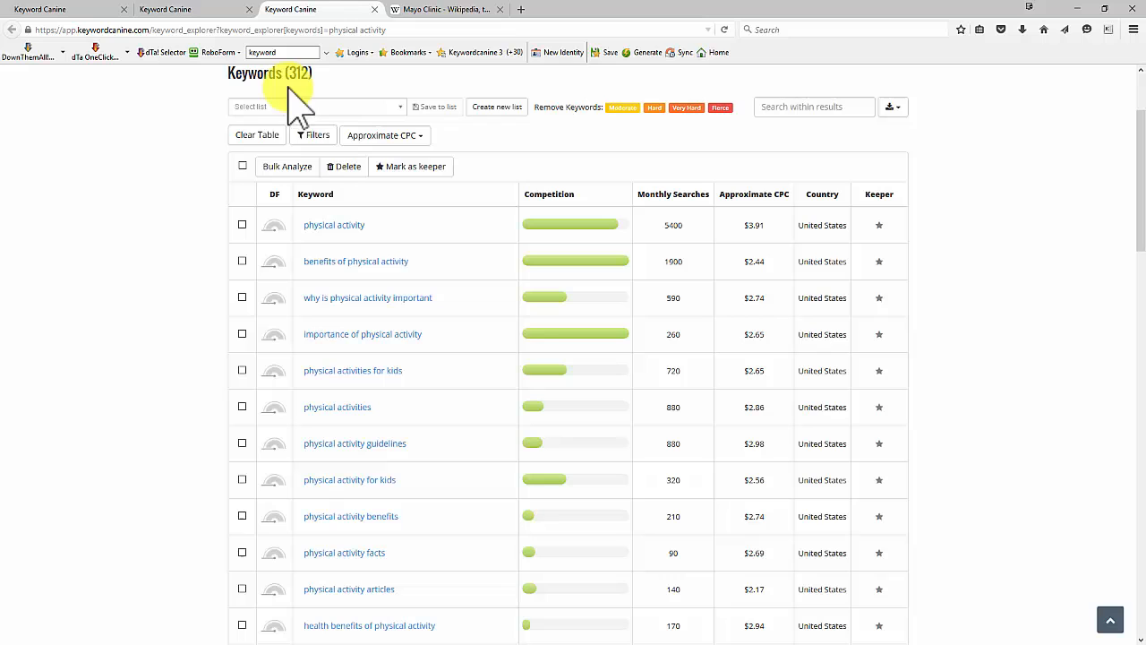
Step: Add minimum competition and monthly searches ≥ 2000 filters, leaving four keywords
click(313, 135)
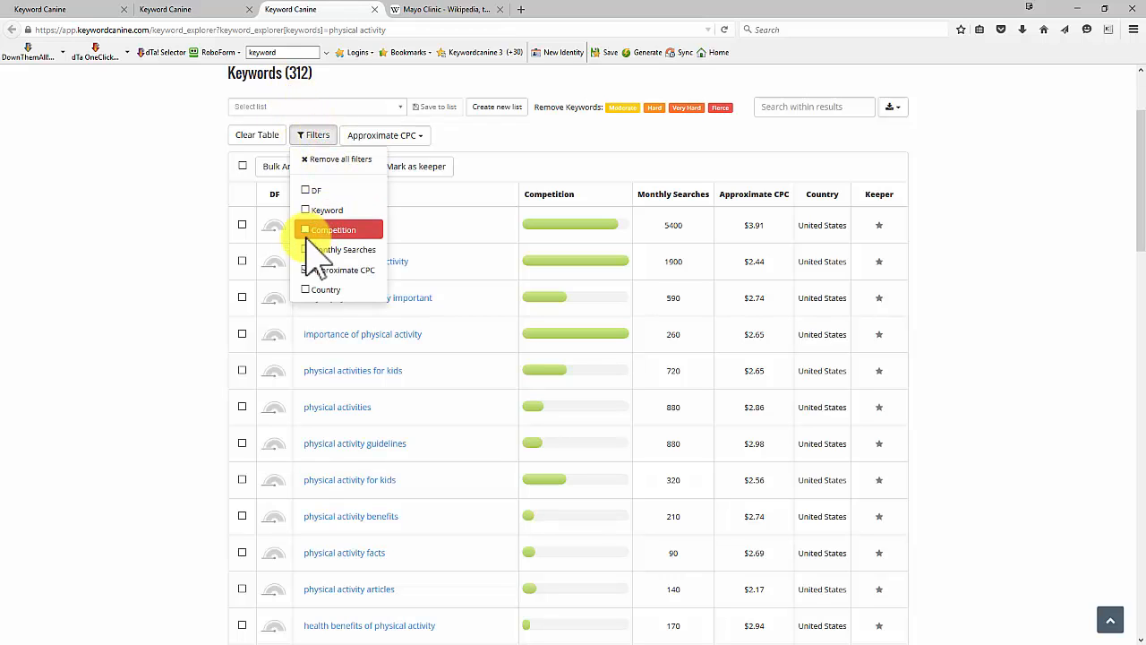
click(334, 230)
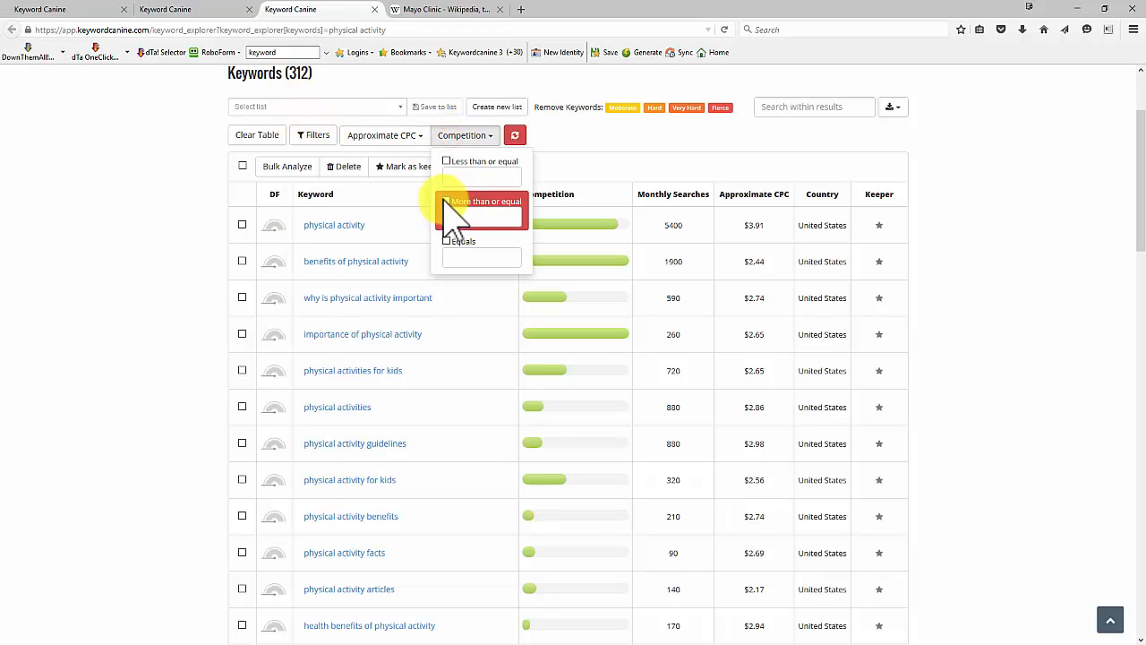
click(447, 200)
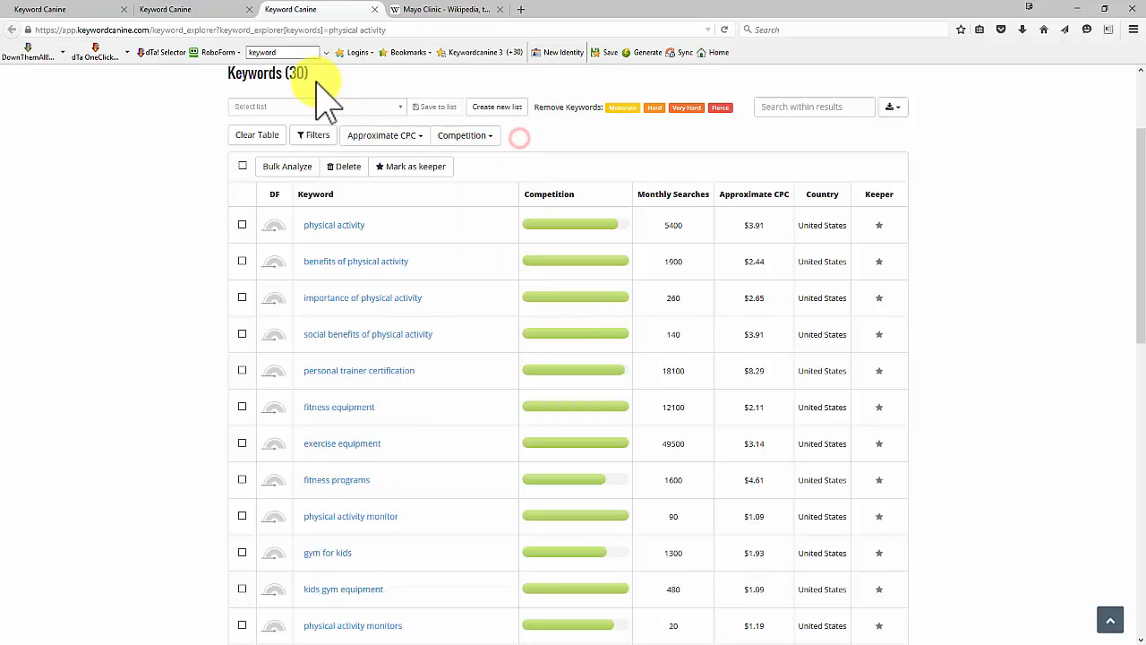
click(313, 135)
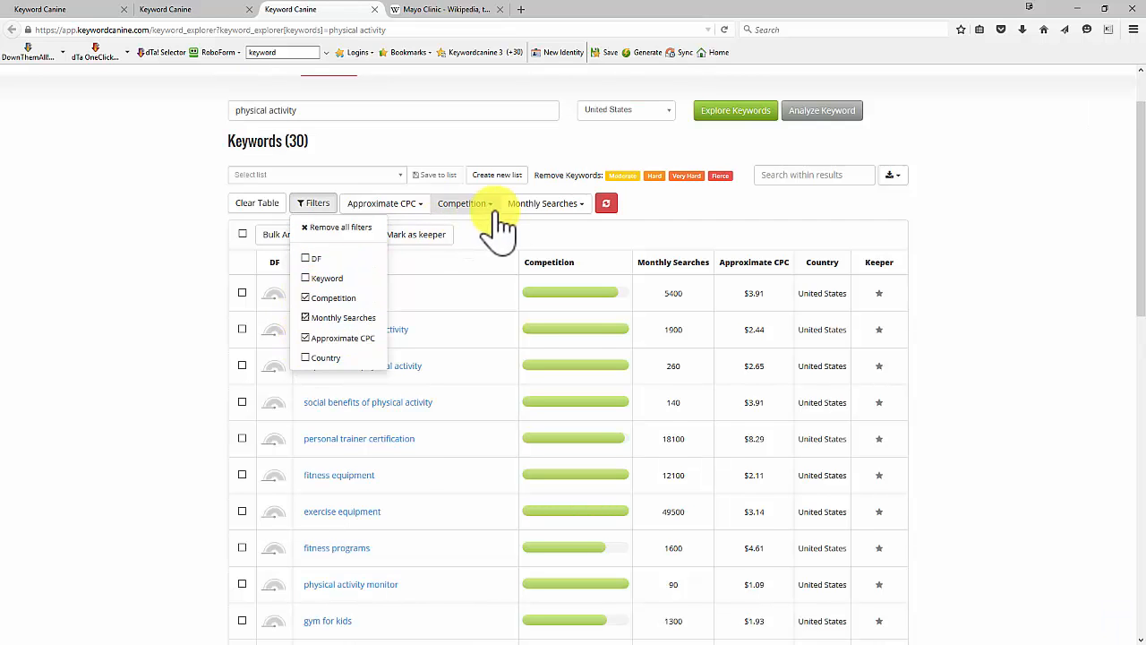
click(543, 203)
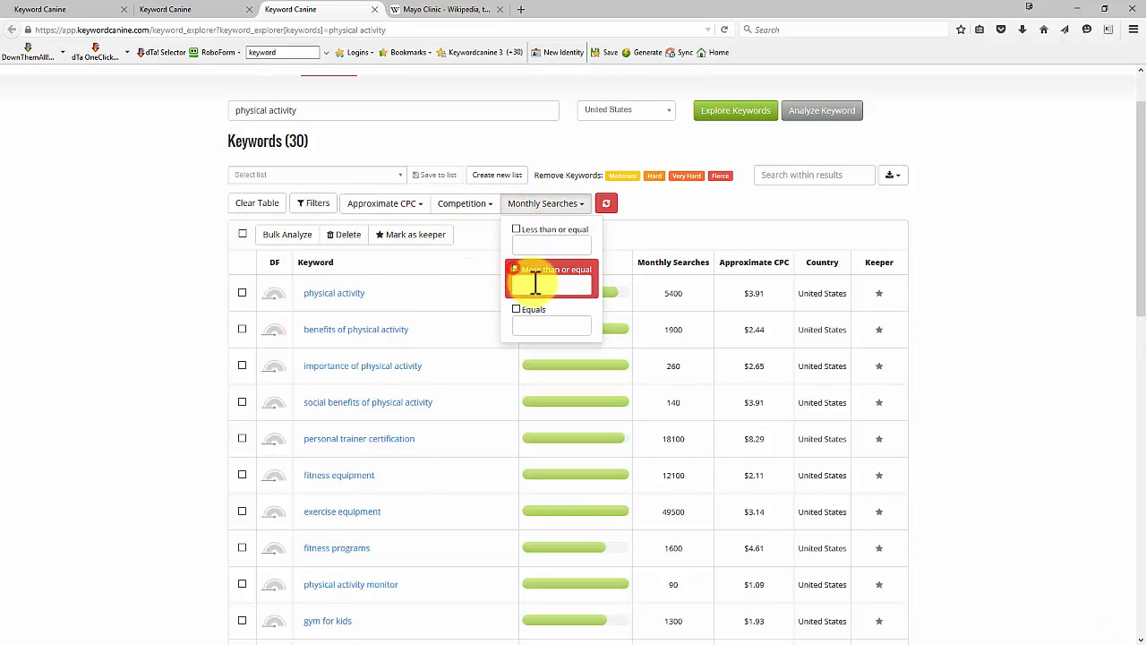
text(2000)
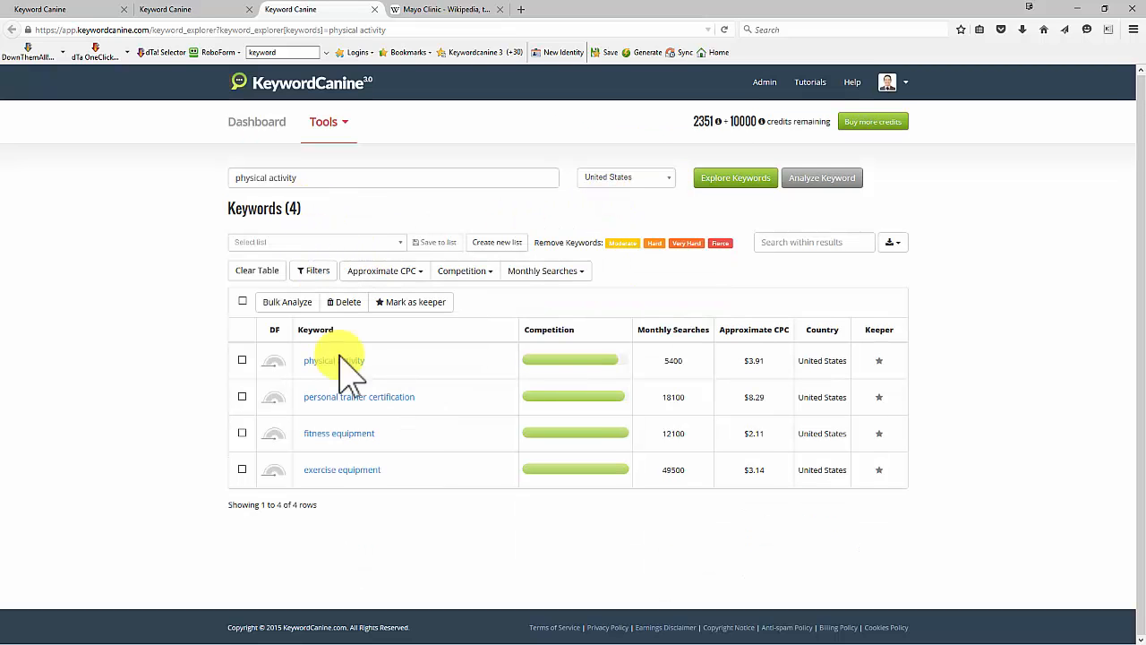
mouse_move(243, 302)
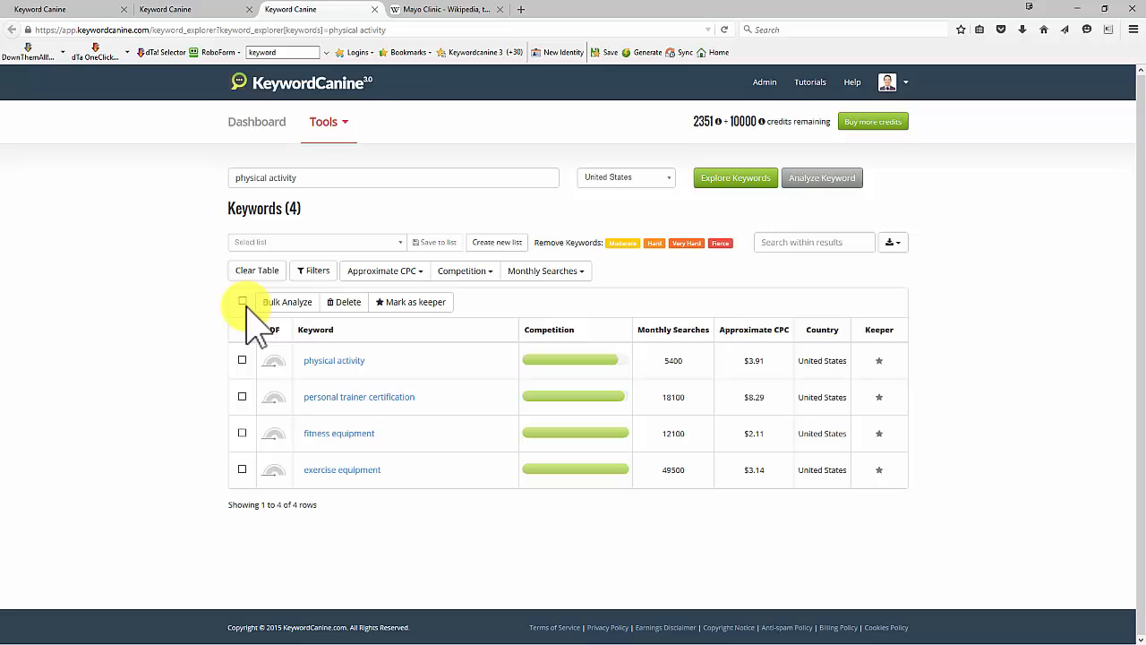
Step: Select all four keywords, bulk analyze their difficulty, and open the Keyword Optimizer
click(249, 301)
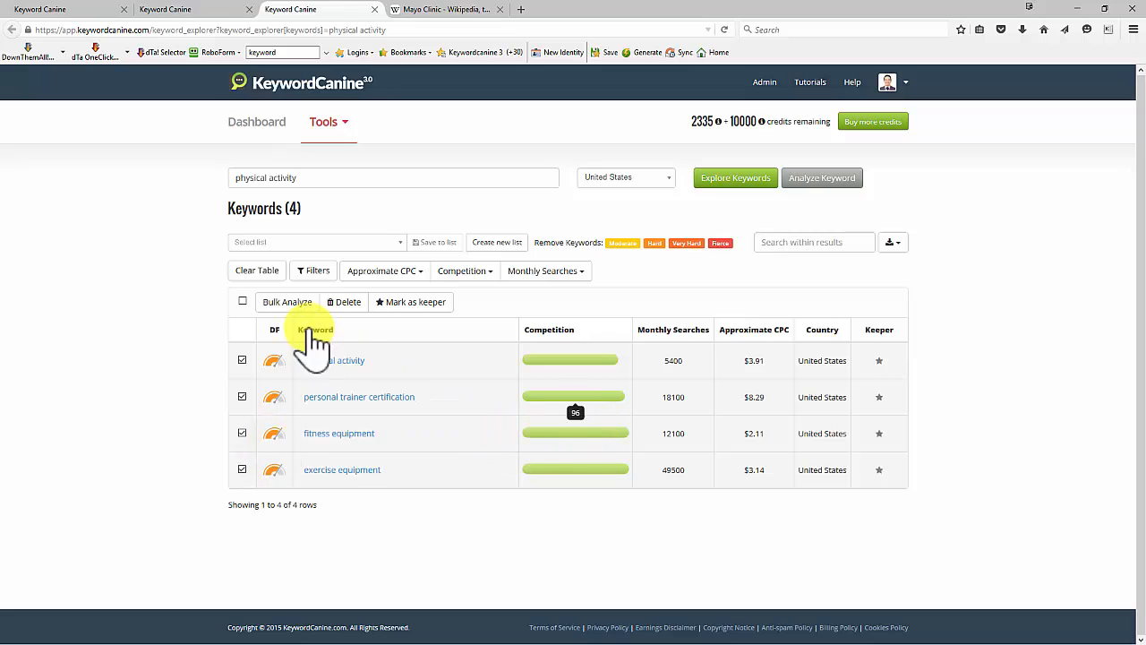
click(324, 121)
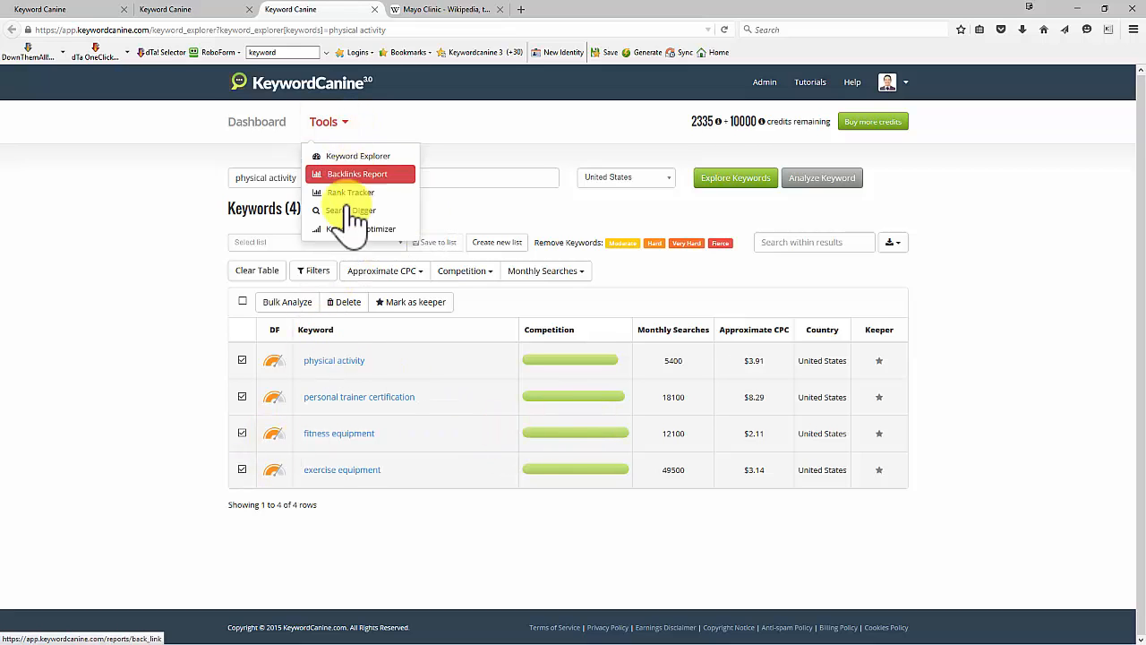
click(357, 227)
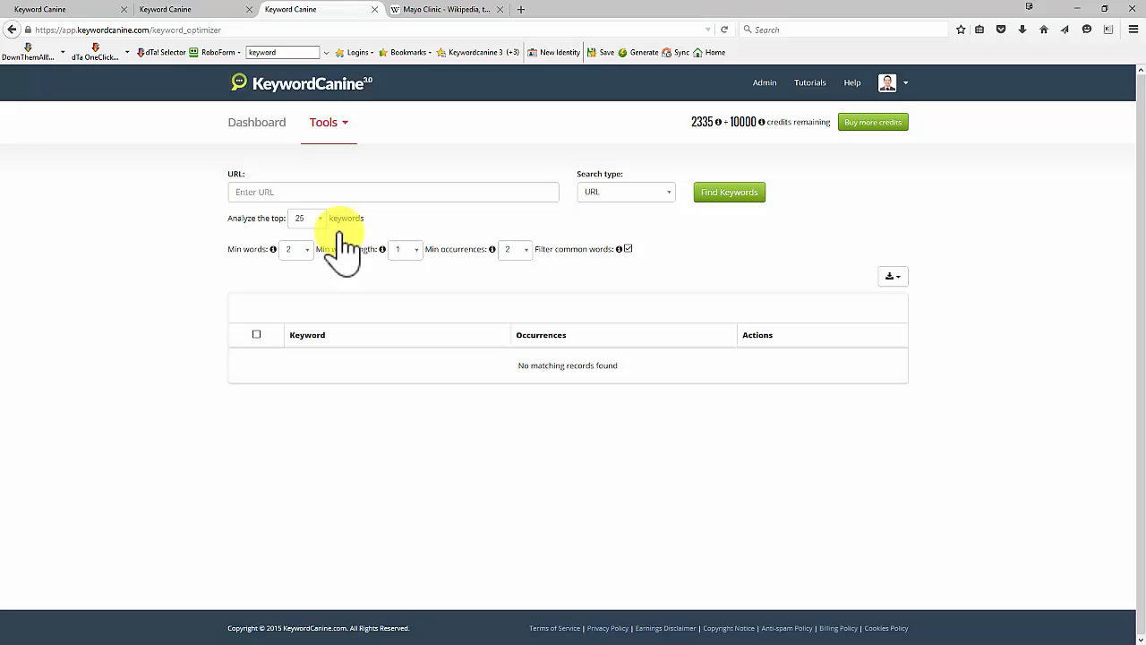
mouse_move(129, 305)
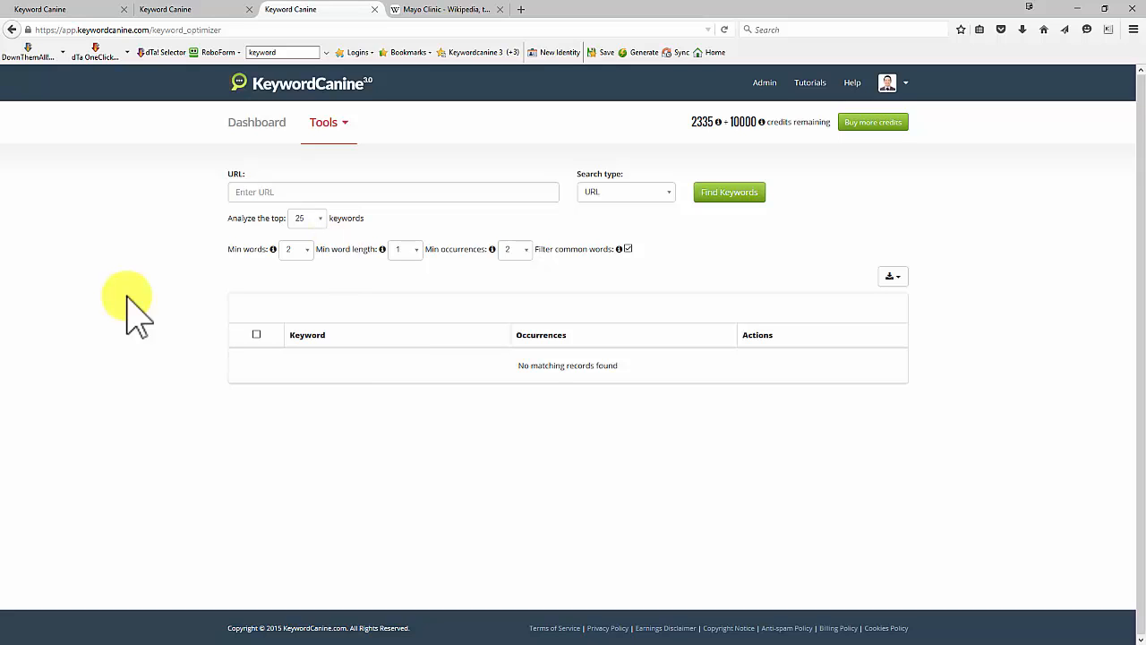